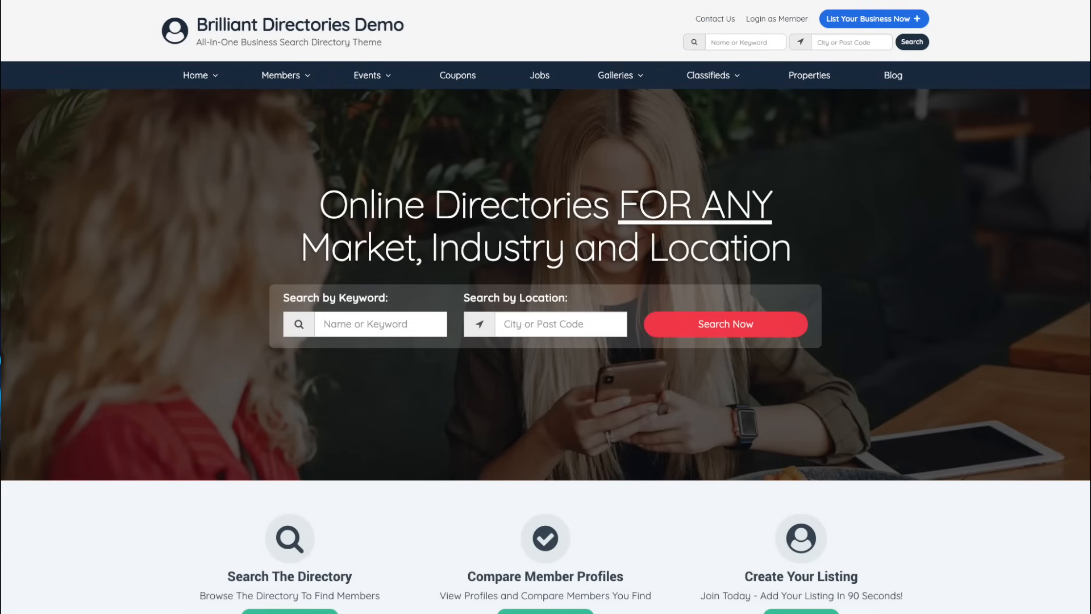
- Scroll through the Learn About Online Marketing course preview in Thinkific
scroll(down, 3)
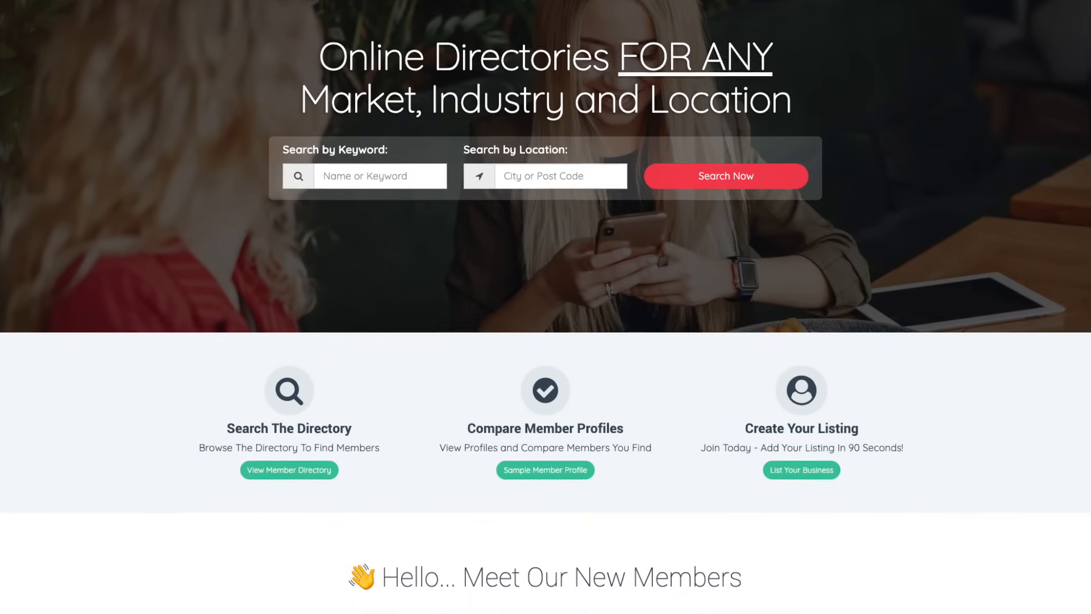
scroll(down, 3)
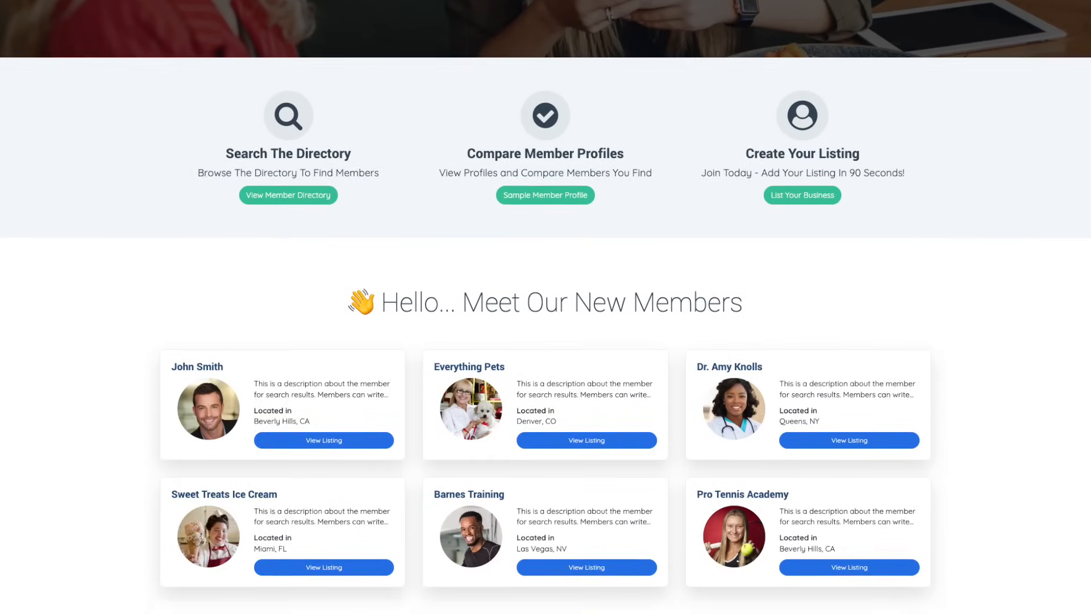
scroll(down, 3)
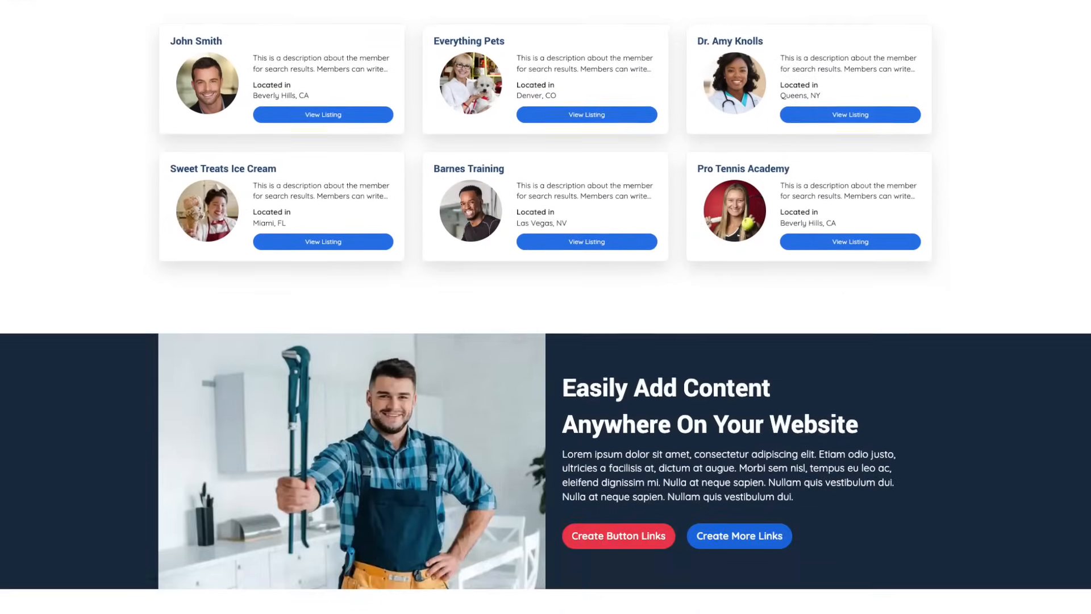
scroll(down, 3)
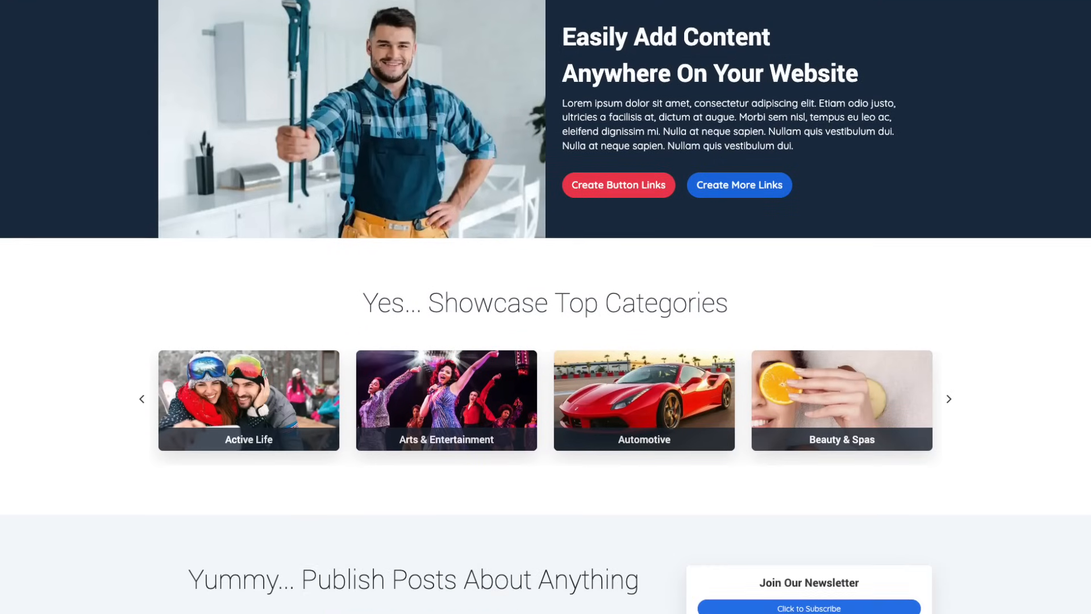
scroll(down, 3)
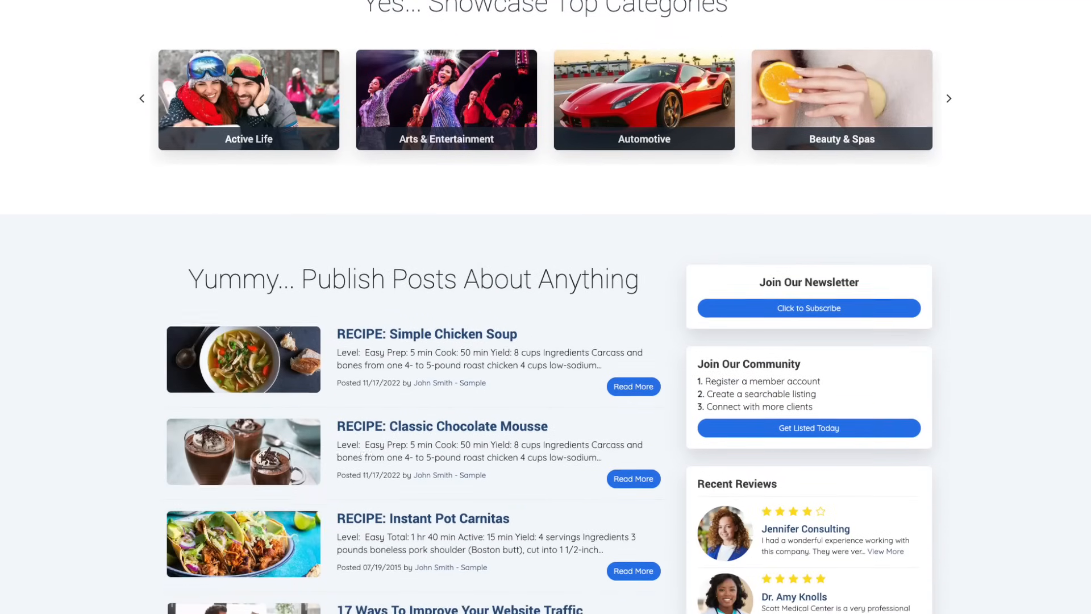
scroll(down, 3)
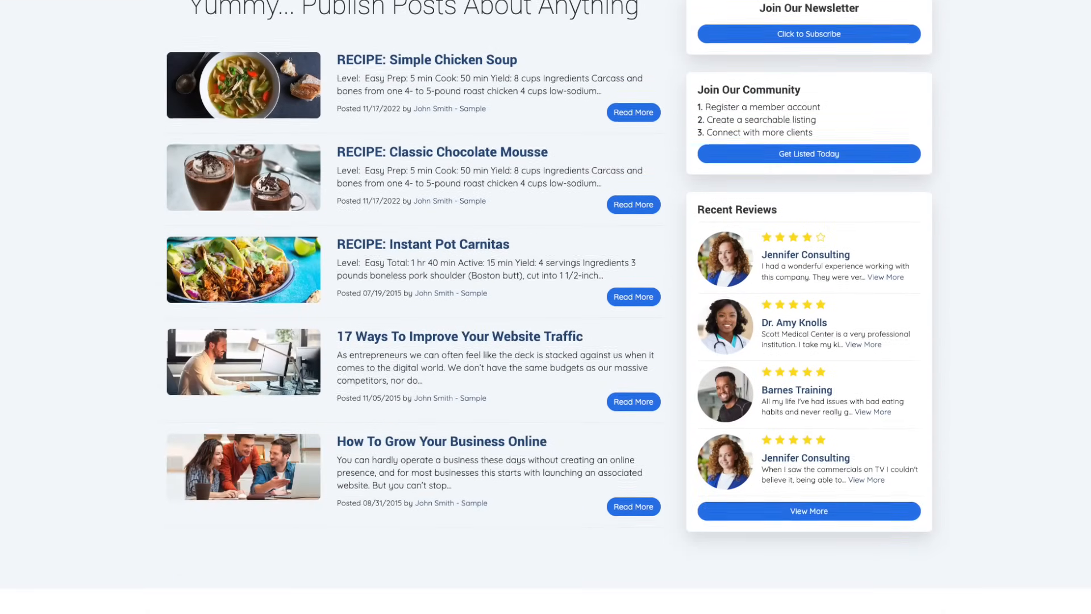
scroll(down, 3)
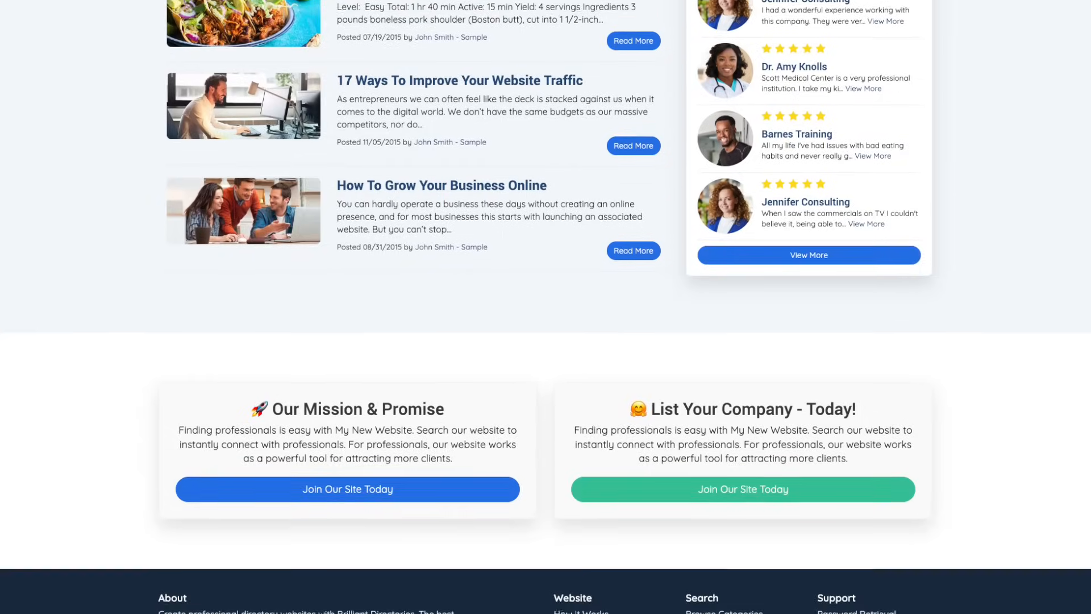
click(342, 11)
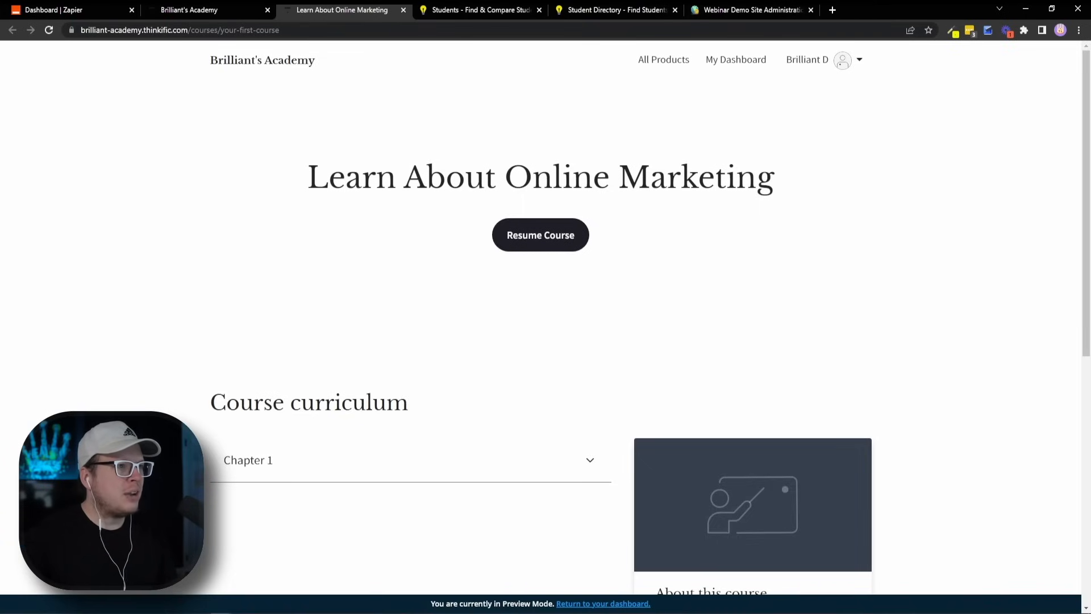
- Check the student directory site, then return to the Zapier dashboard
click(480, 10)
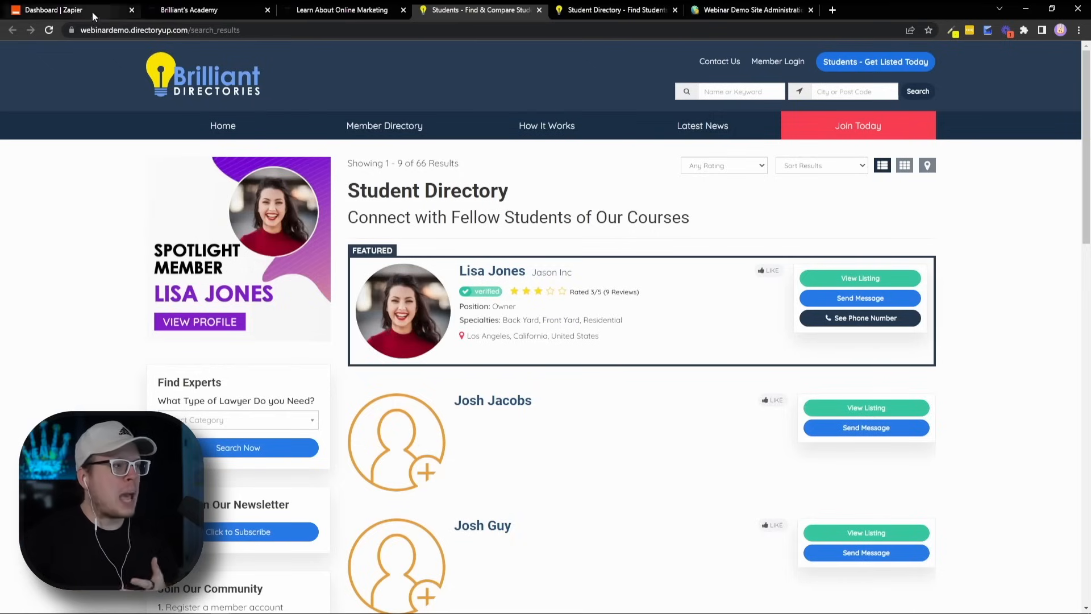
click(69, 10)
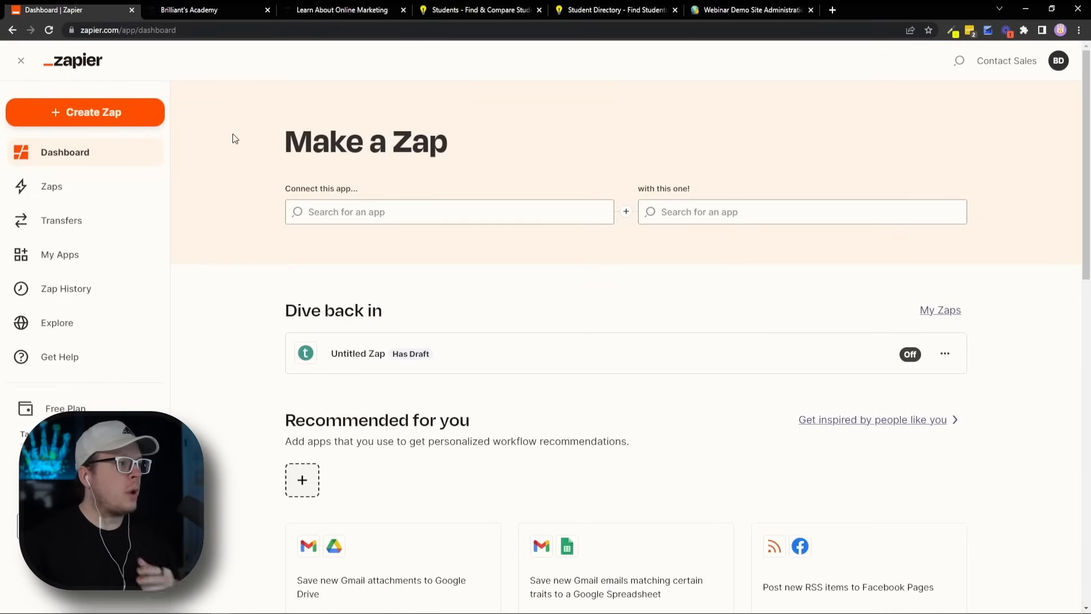
- Create a new Zap with Thinkific's New User event as the trigger and continue
click(86, 113)
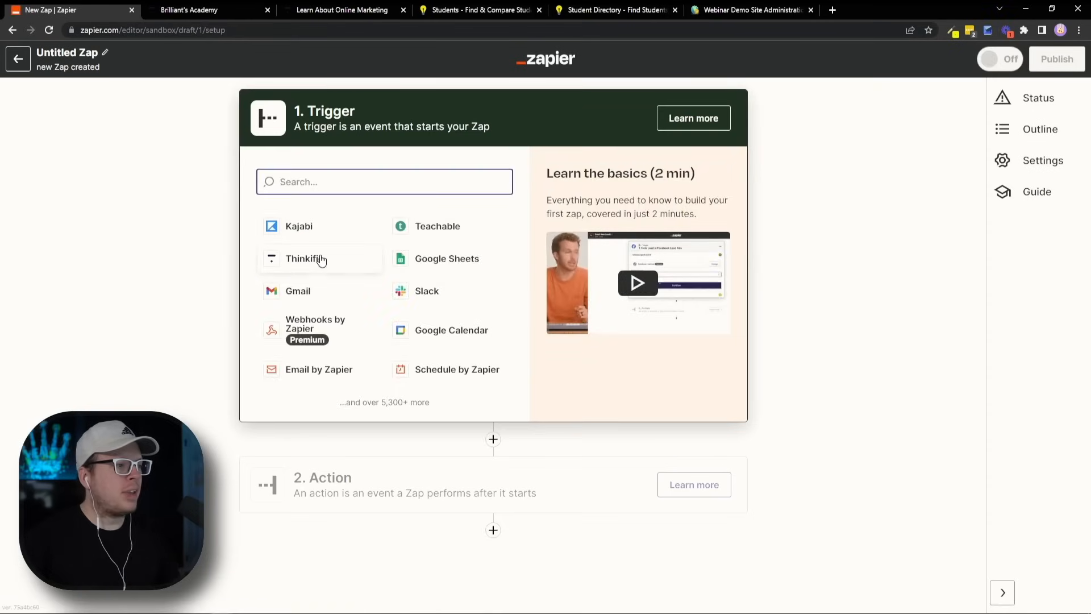
click(299, 258)
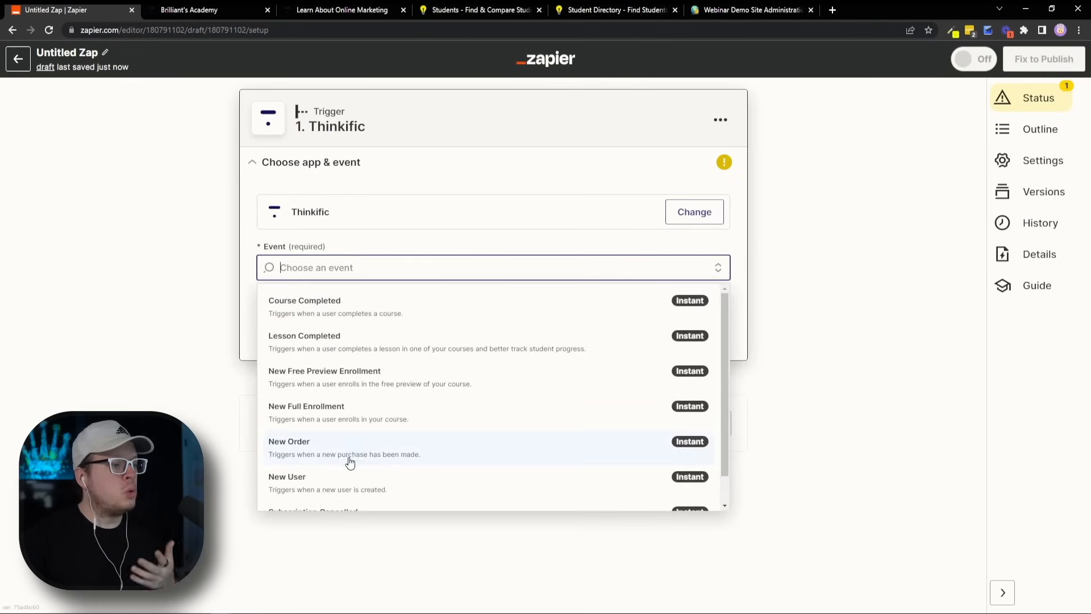
mouse_move(339, 488)
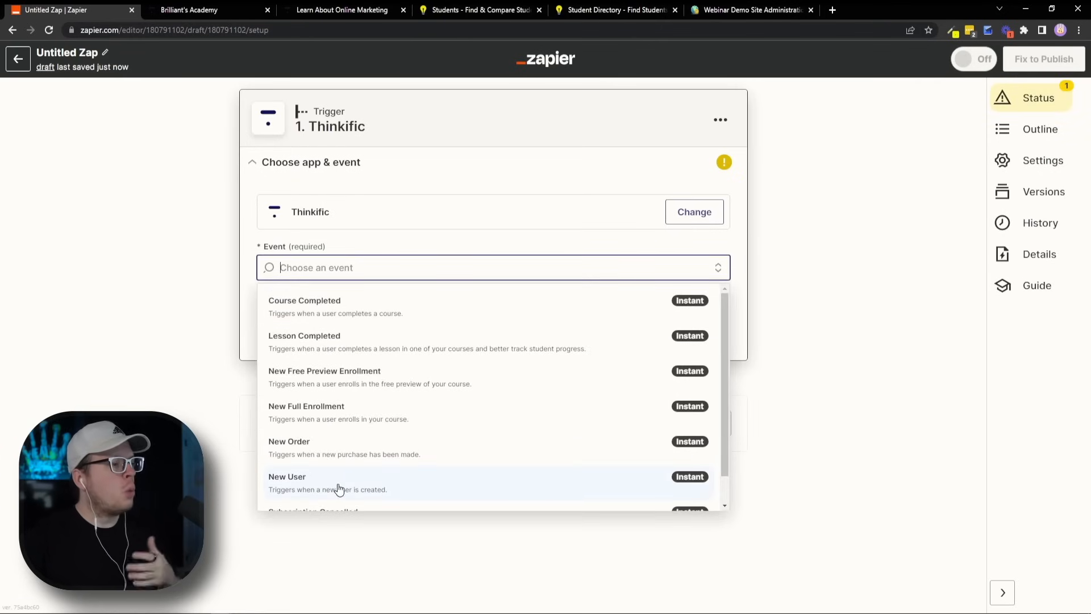
click(287, 482)
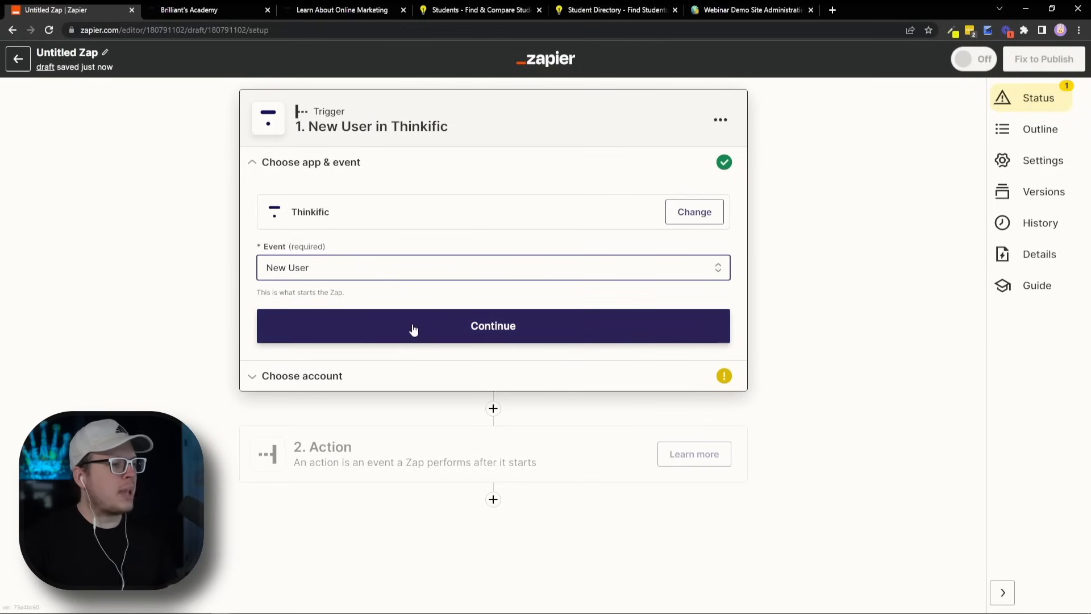
click(492, 327)
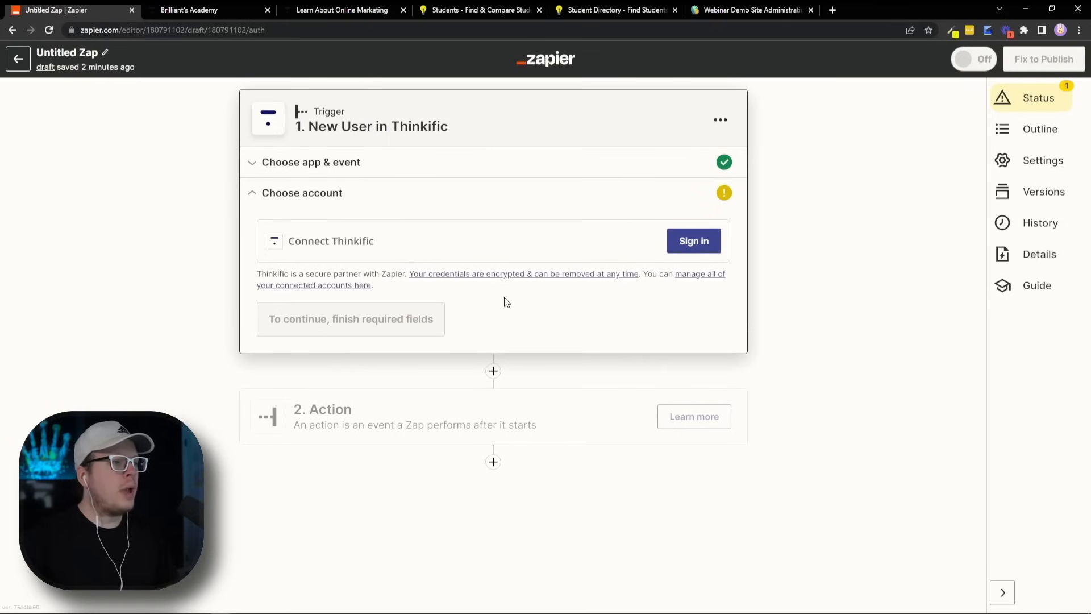
- Begin the Thinkific sign-in, see the Subdomain prompt, and switch to the Thinkific admin
click(692, 241)
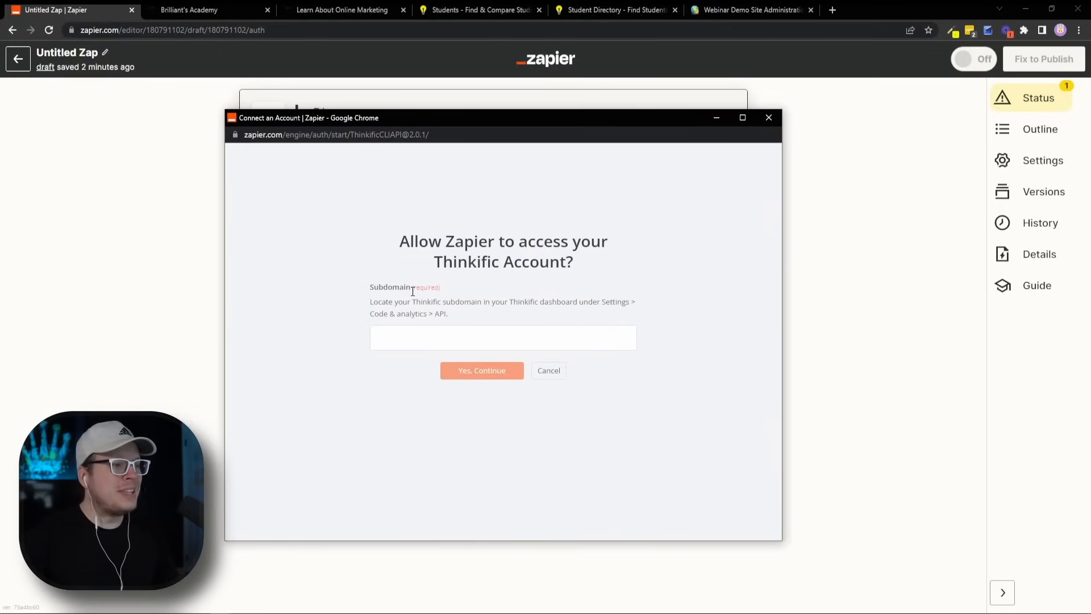
double_click(390, 287)
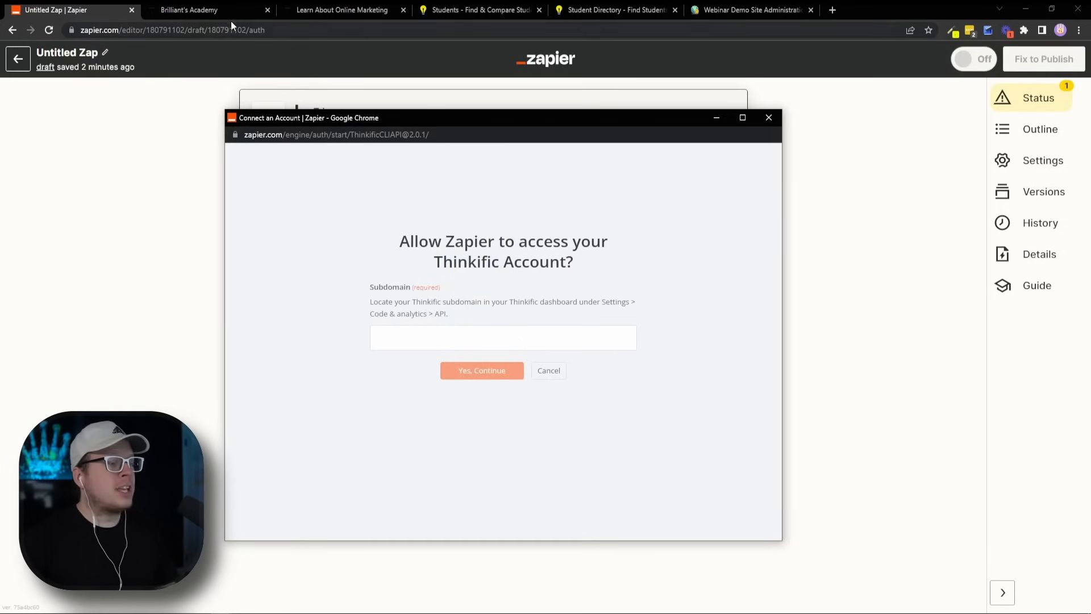
click(203, 10)
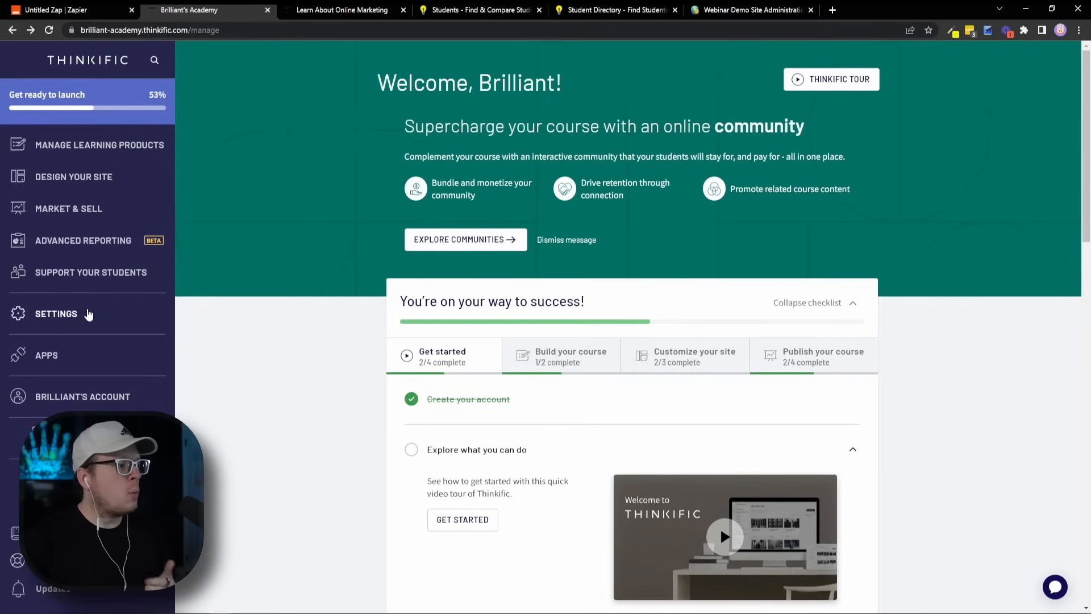
- In Settings > Site > Site URL, select the brilliant-academy subdomain for copying
click(56, 314)
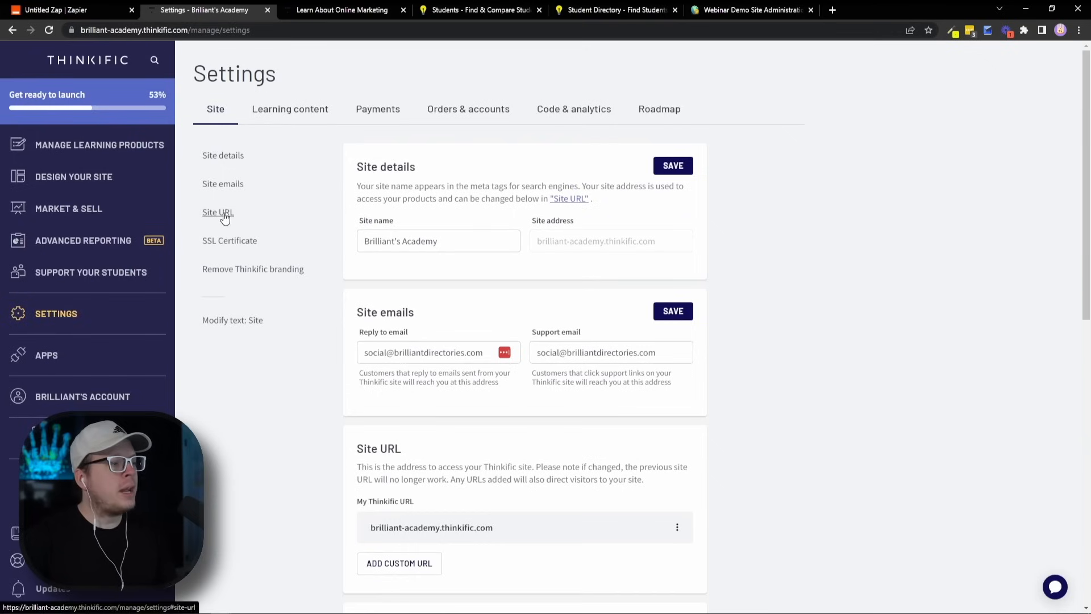
click(218, 212)
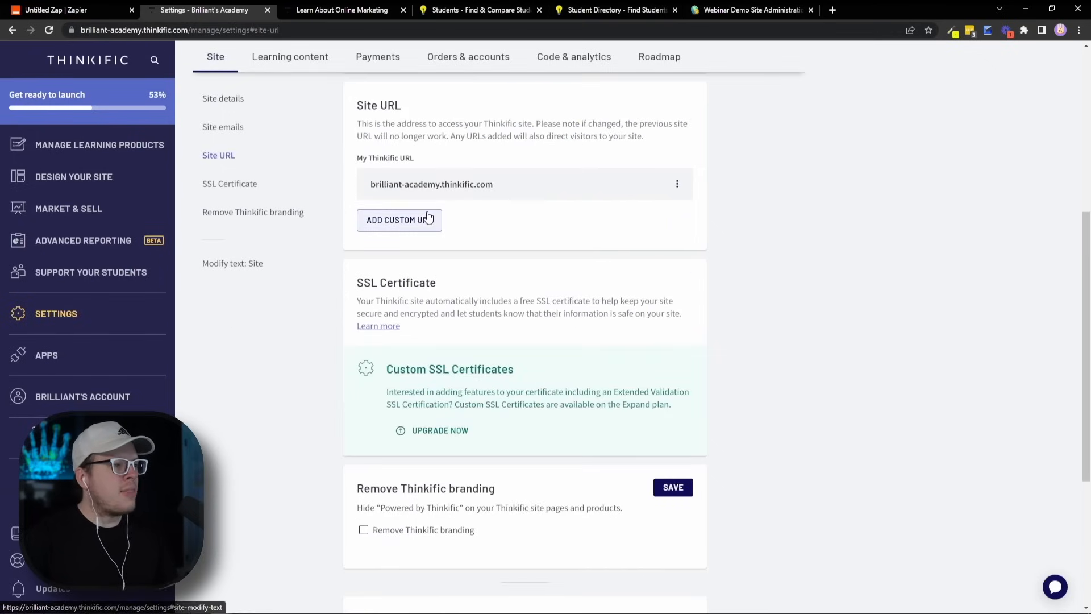
mouse_move(340, 238)
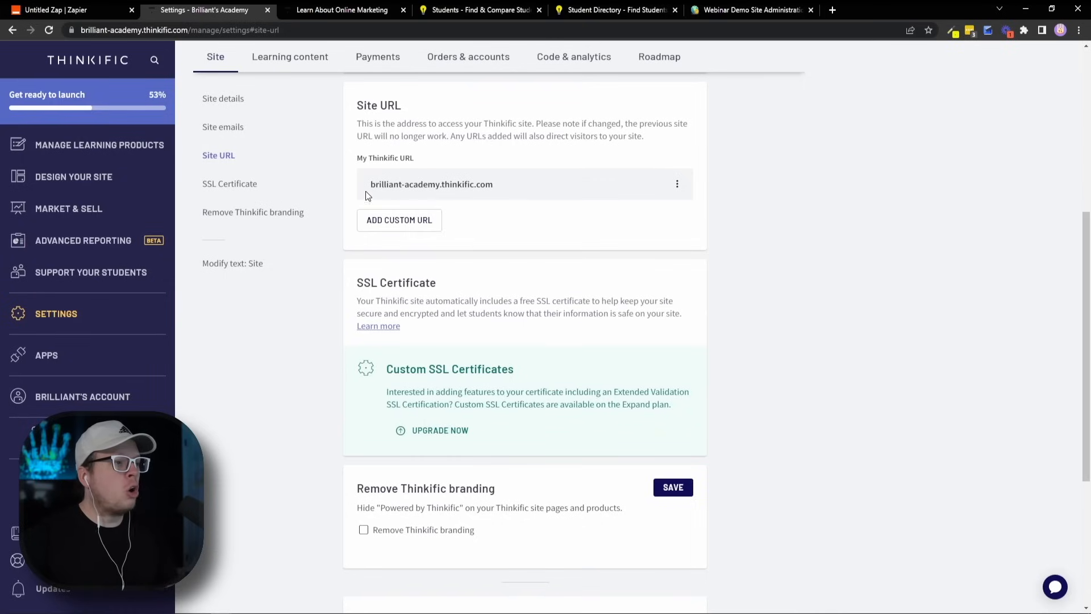
double_click(403, 184)
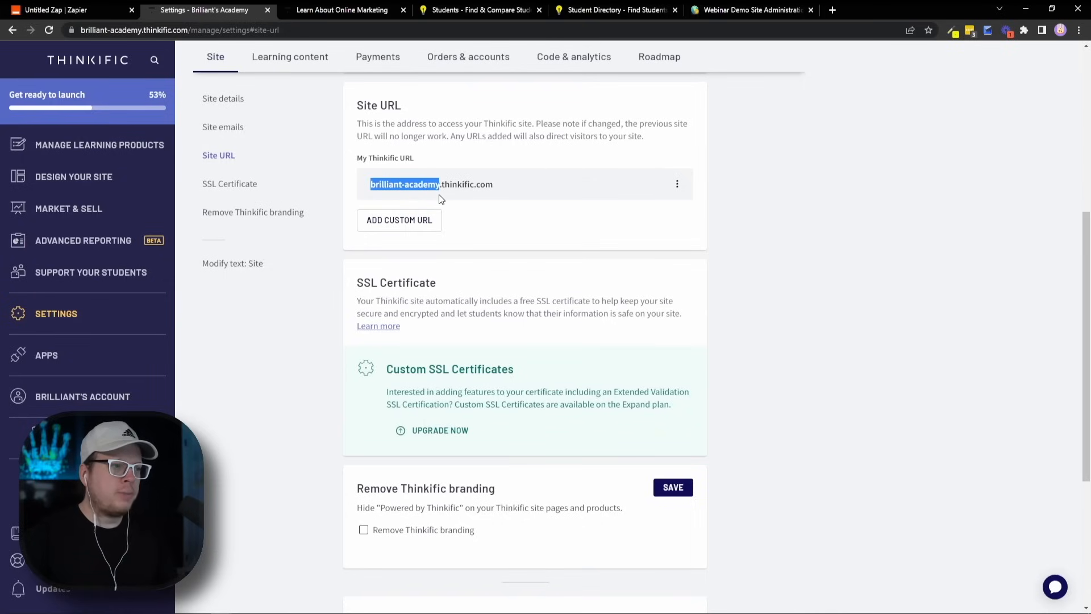
mouse_move(426, 203)
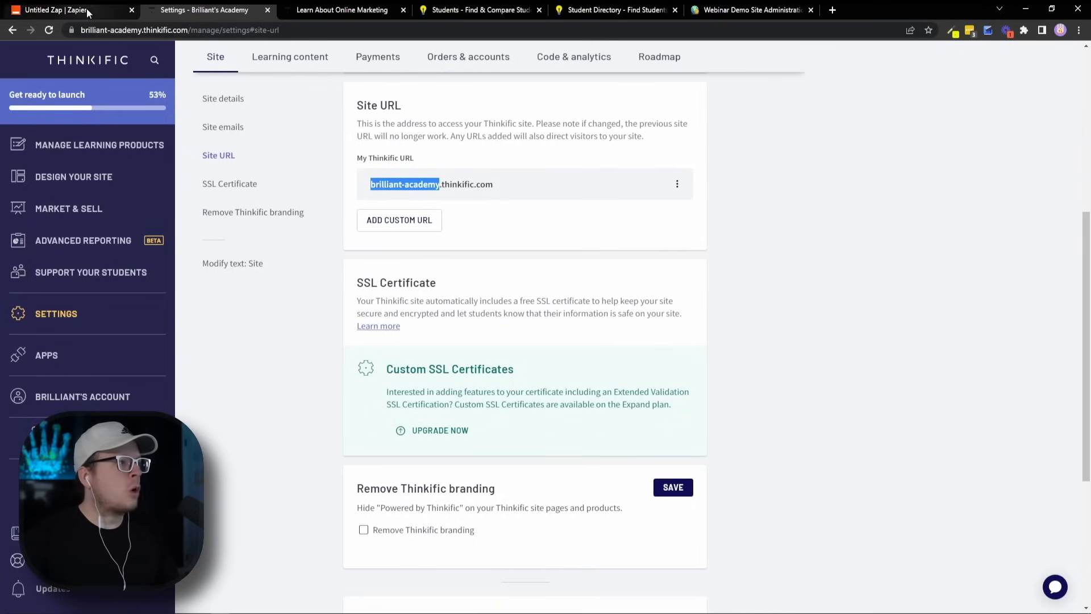
- Submit brilliant-academy as the subdomain and confirm the Thinkific account connection
click(66, 11)
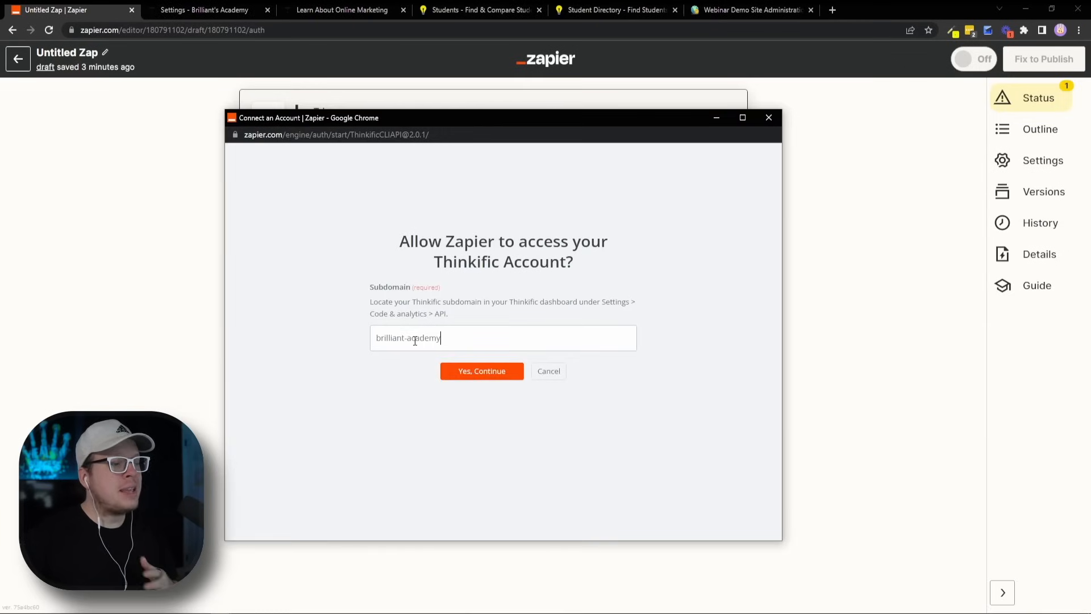
click(481, 370)
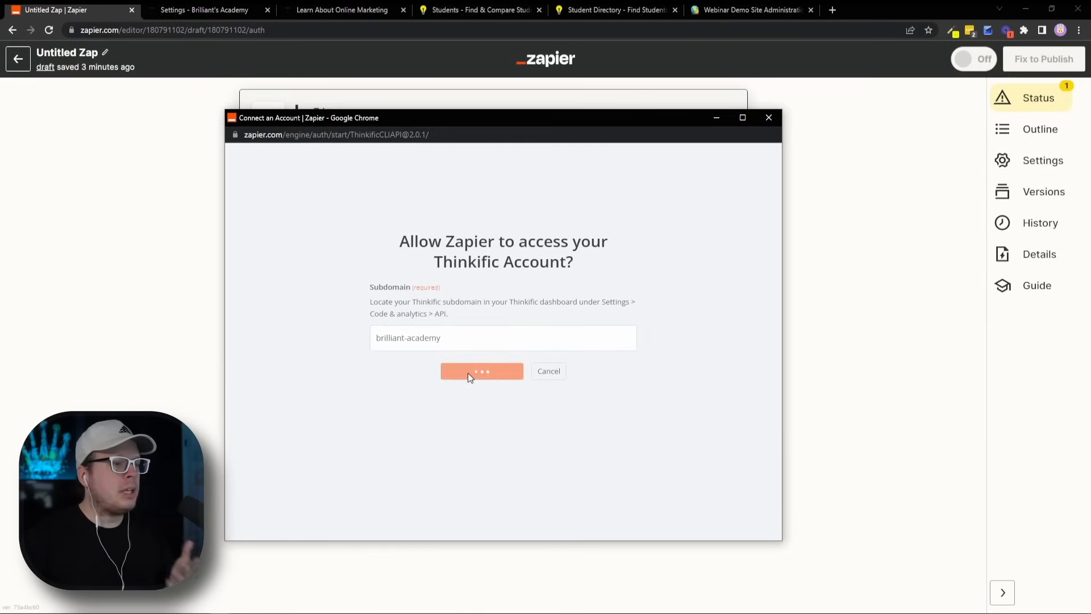
click(482, 371)
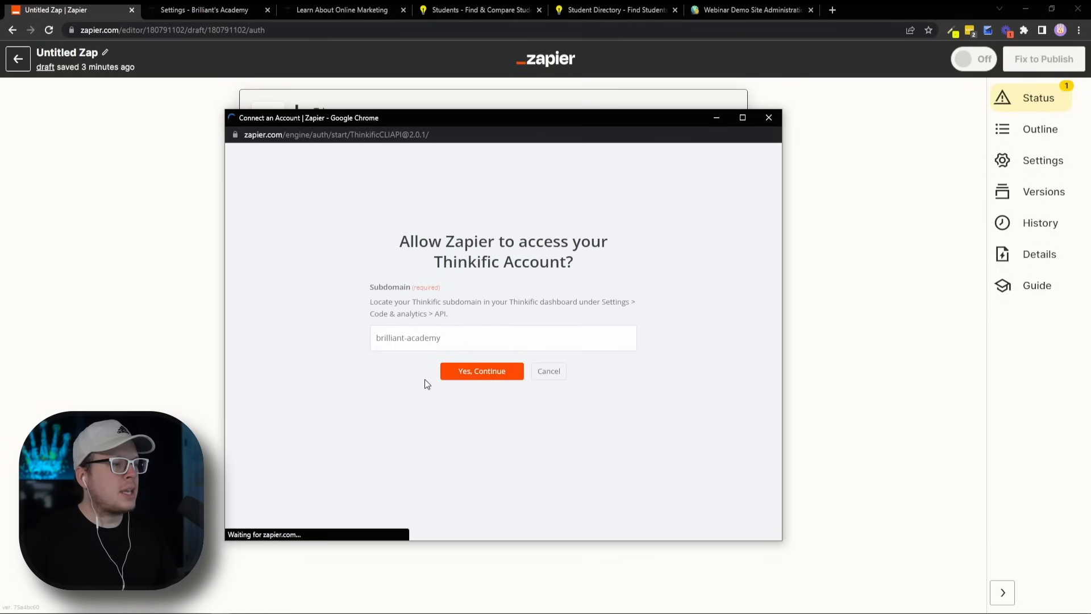
click(482, 370)
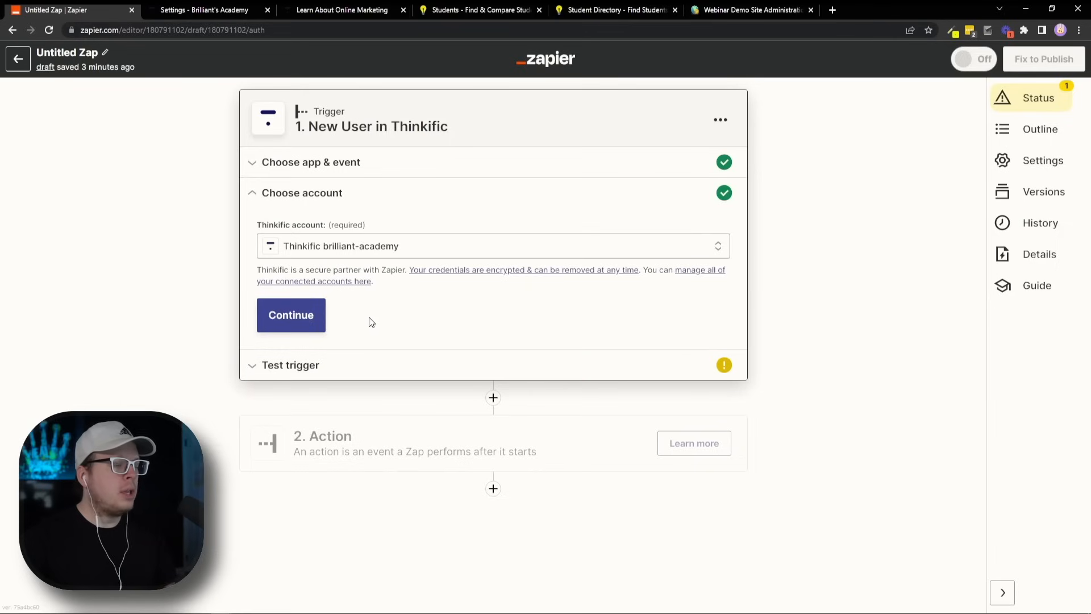
- Test the Thinkific trigger, accept the sample user found, and continue to the action step
click(290, 315)
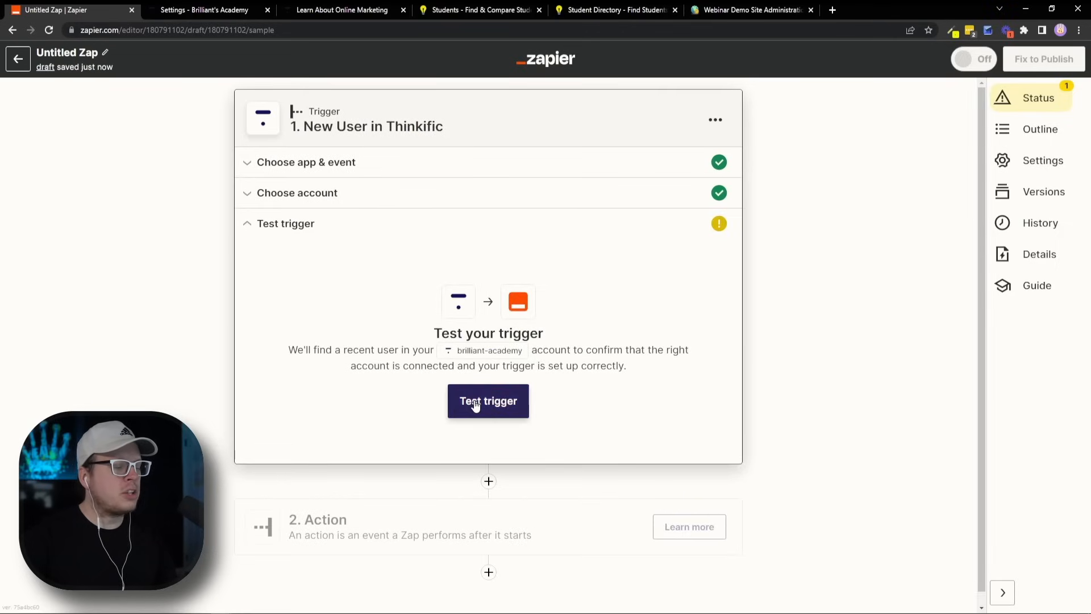
click(488, 400)
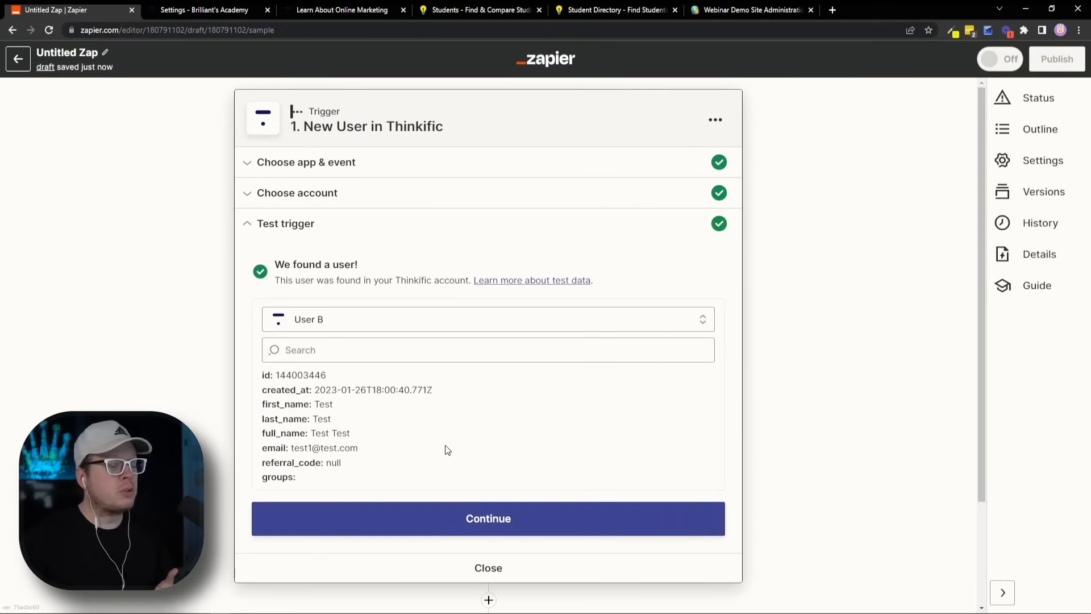
click(487, 518)
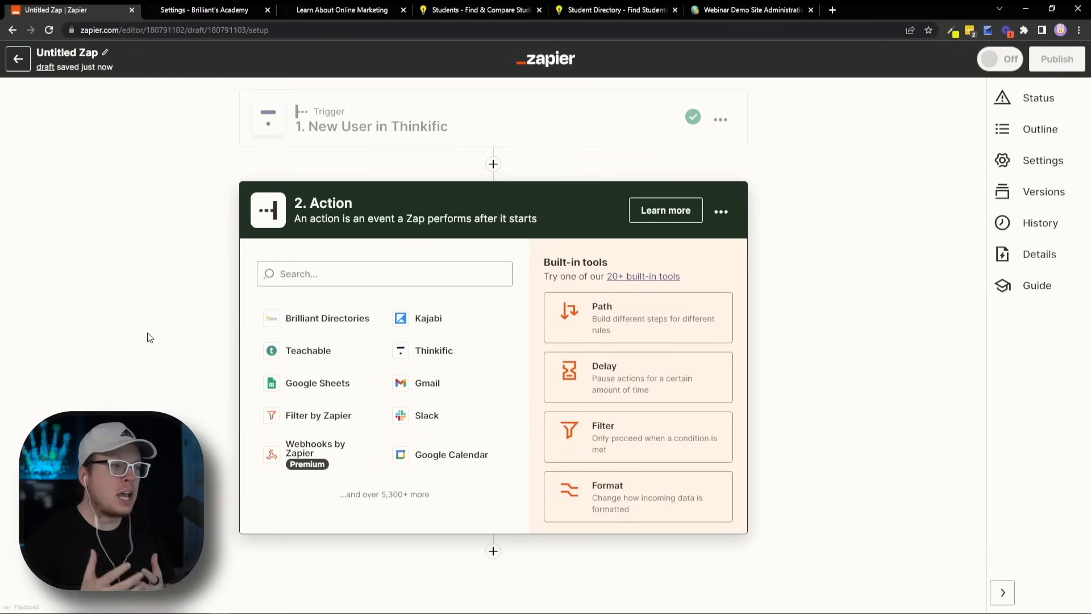
mouse_move(203, 200)
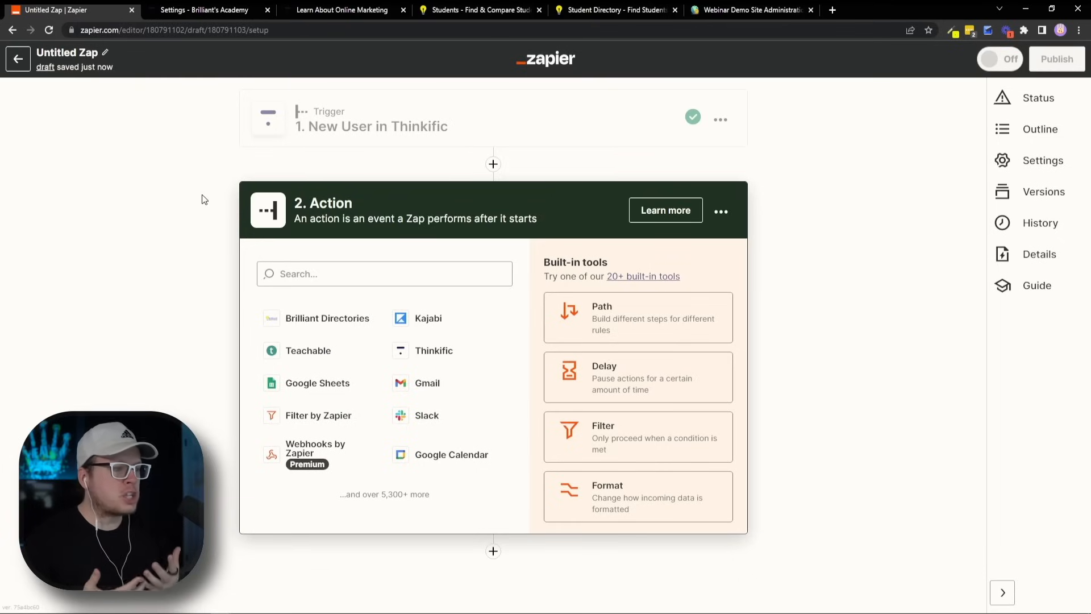
- Choose Brilliant Directories' Create User event as the action and start its account sign-in
click(327, 318)
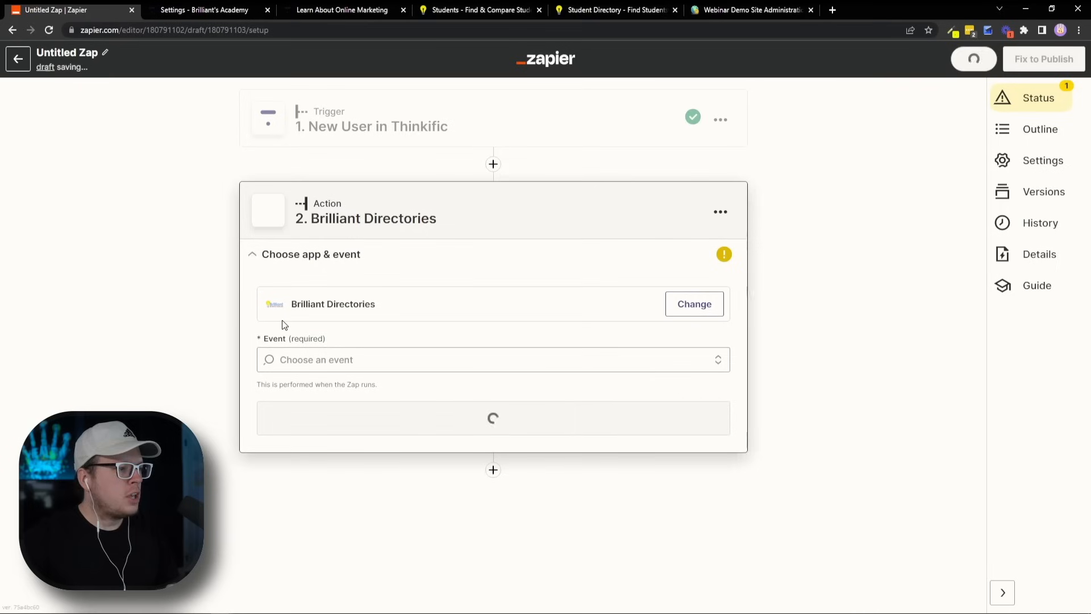
click(493, 359)
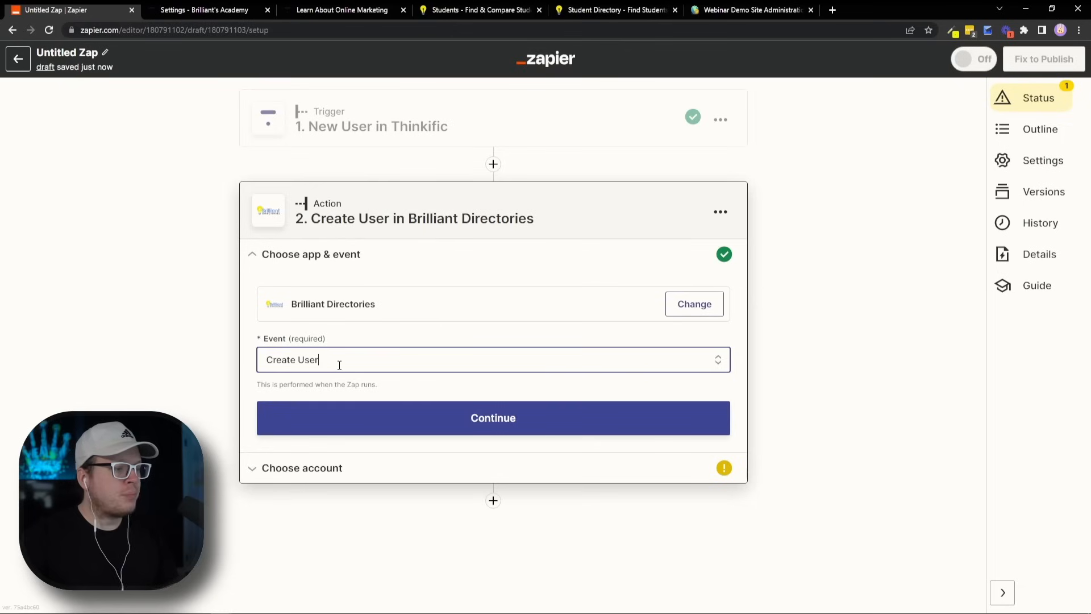
click(492, 417)
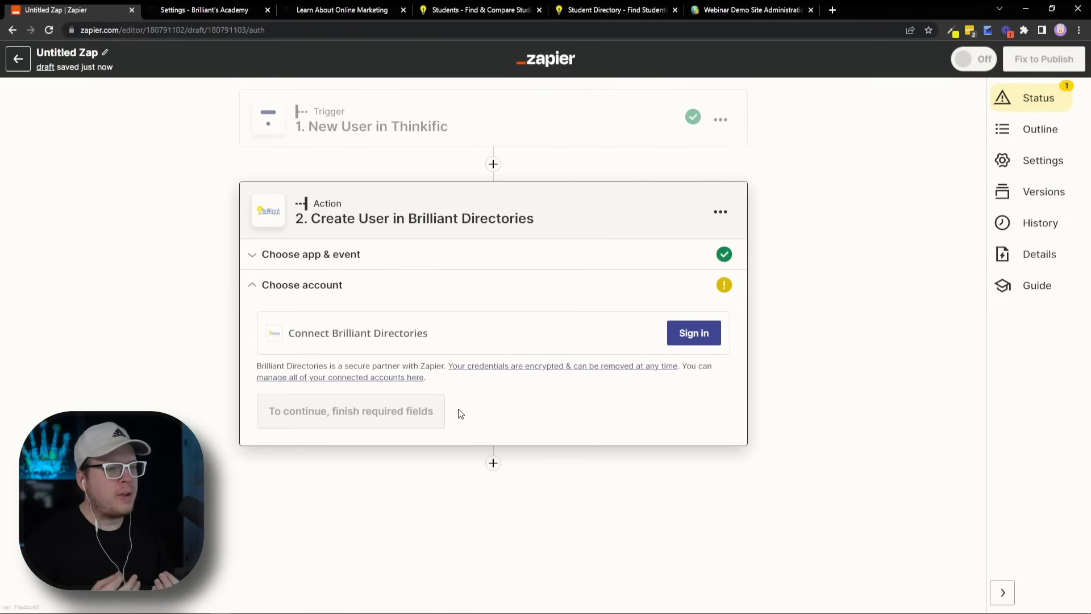
click(694, 333)
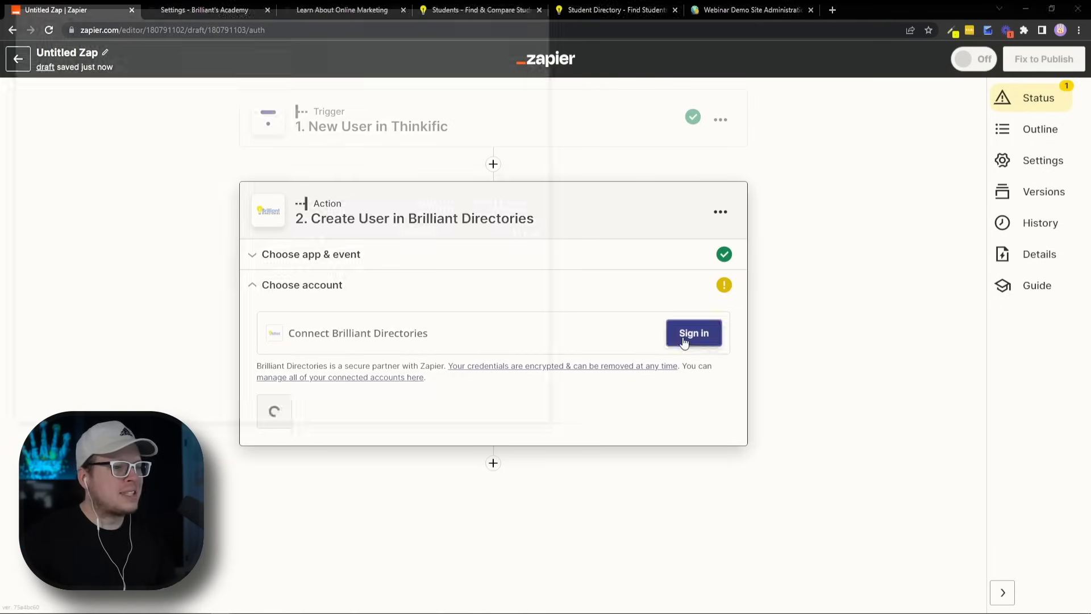
click(693, 333)
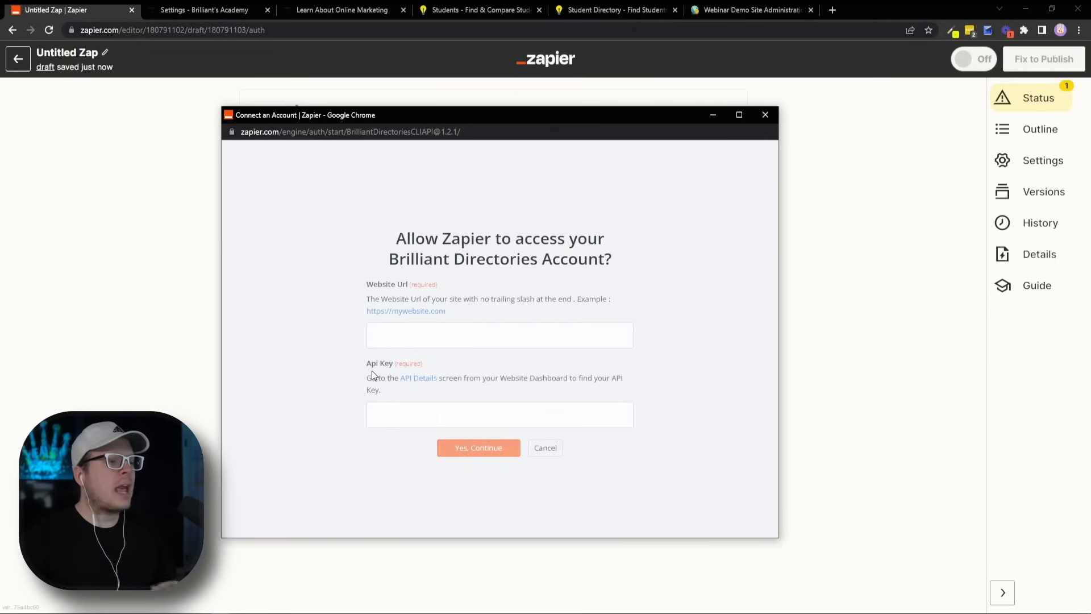
mouse_move(405, 392)
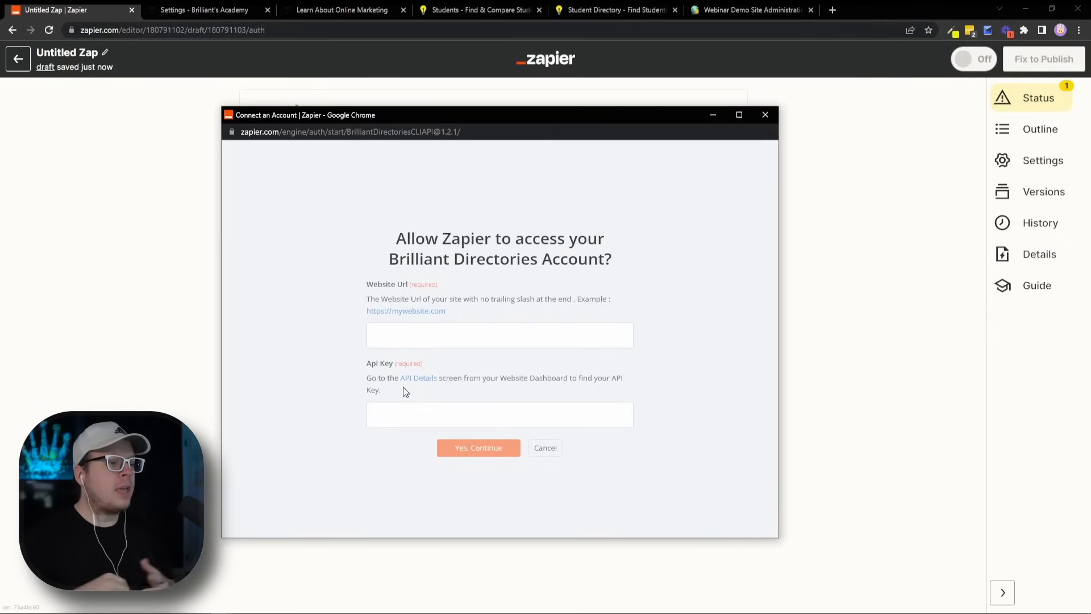
mouse_move(418, 377)
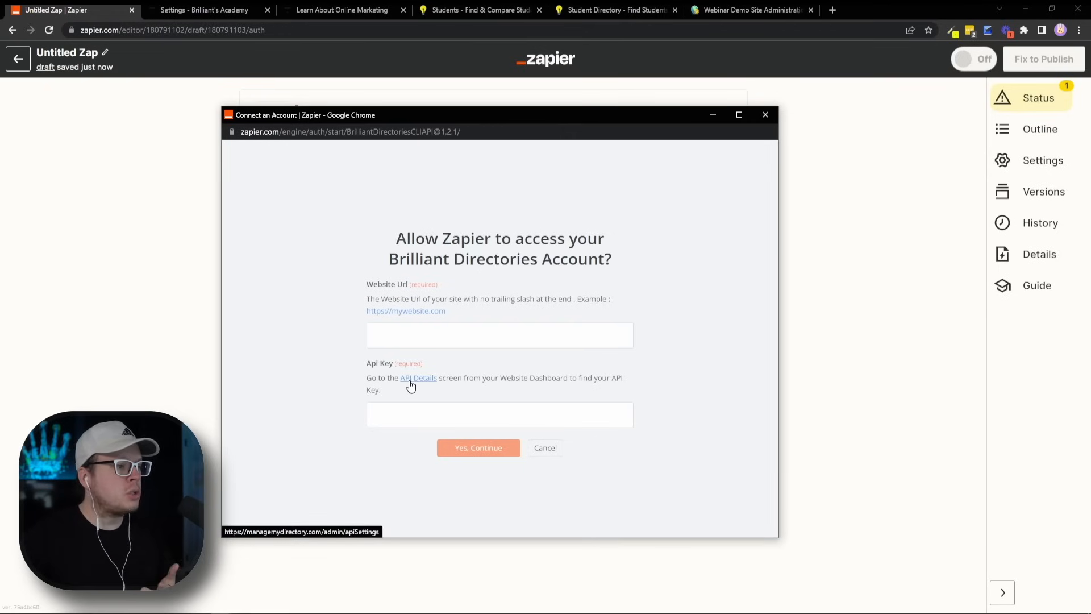
- From API Details, save a new zapier-thinkific API key, copy its token and acknowledge the message
click(419, 377)
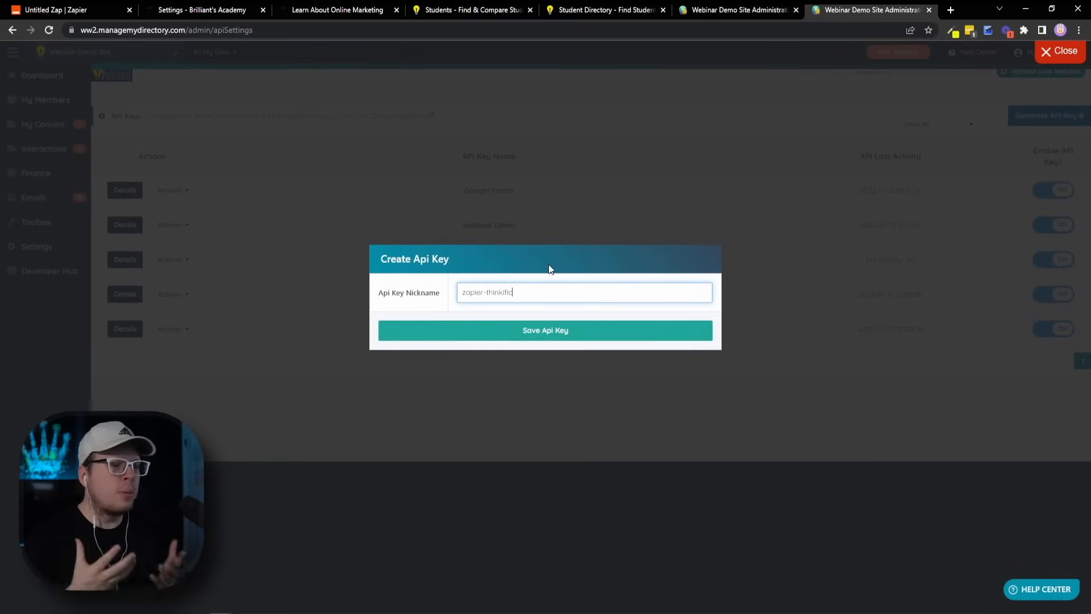
mouse_move(531, 317)
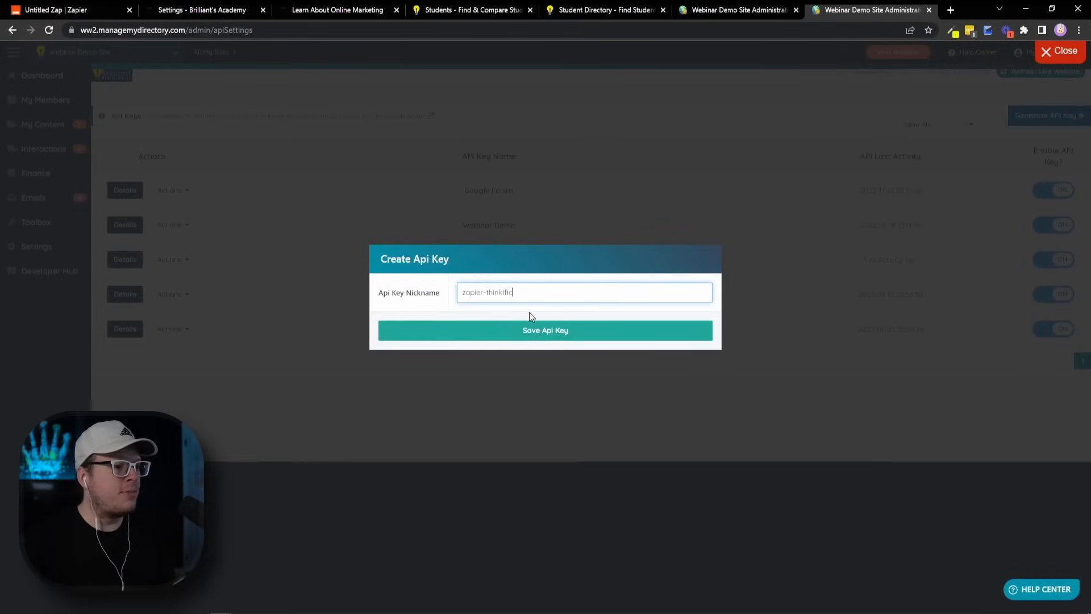
click(545, 330)
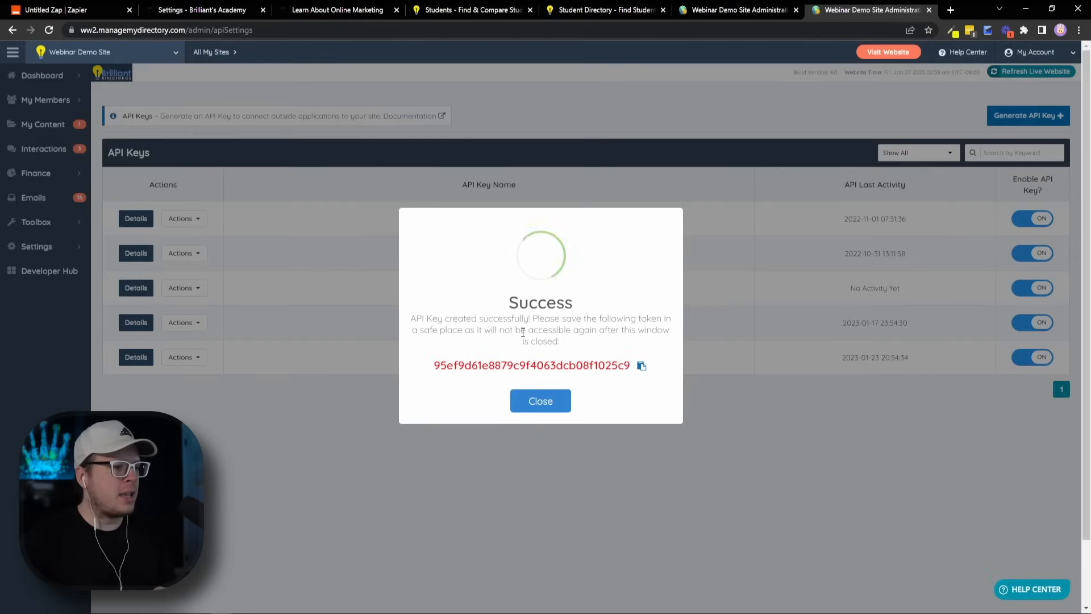
click(640, 365)
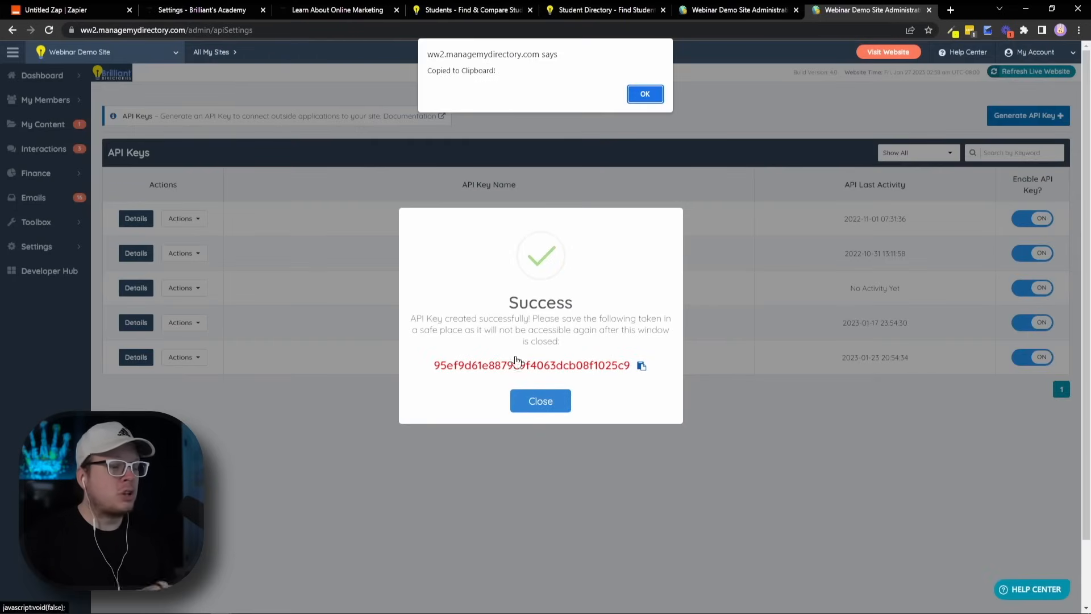
click(643, 94)
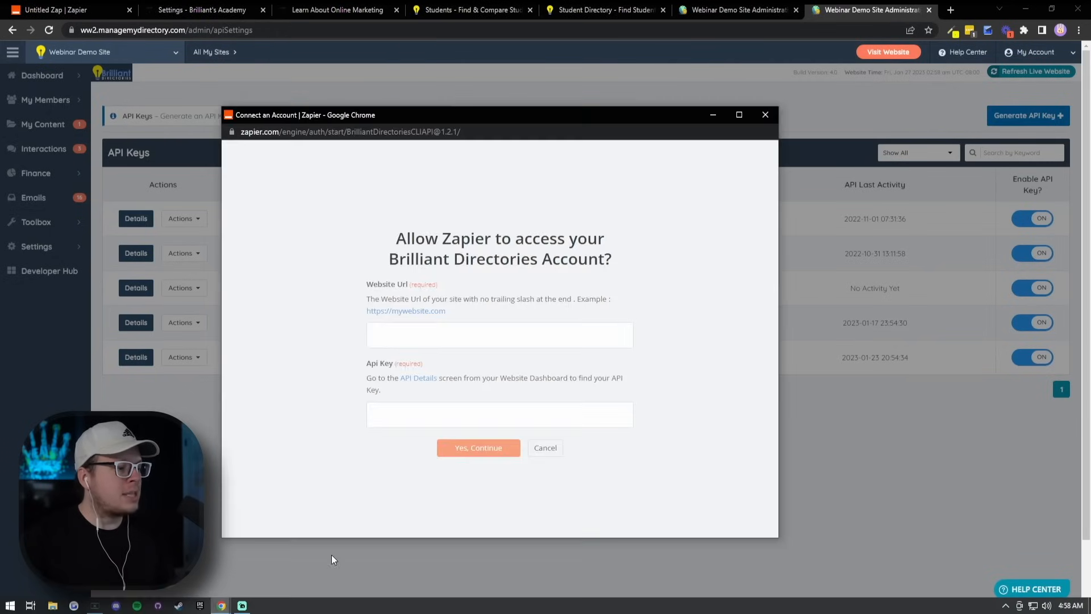
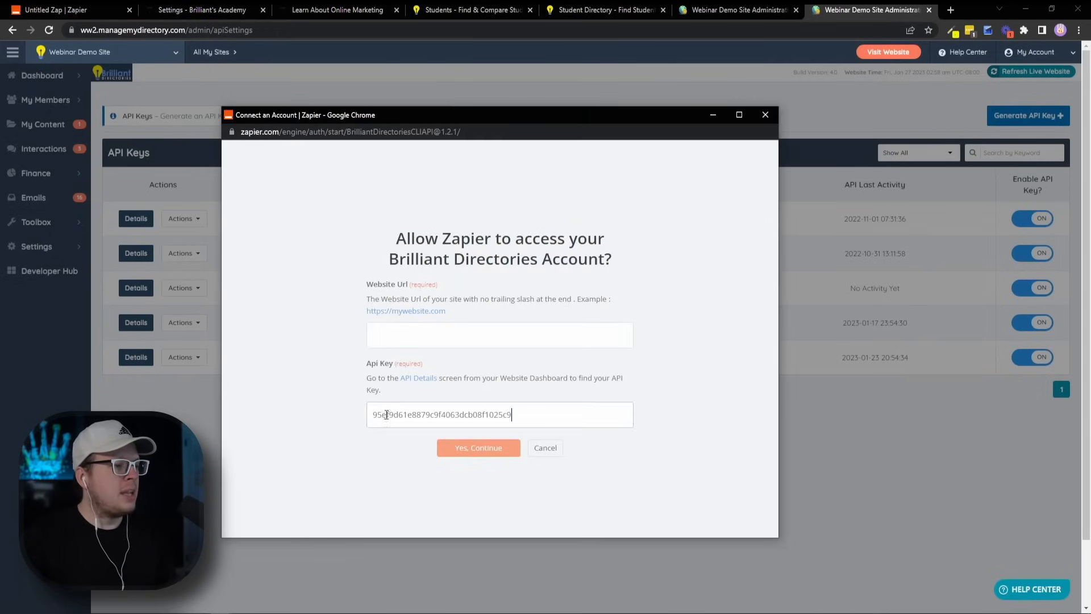
- Paste the API token into Zapier's form, copy the key token again, and close the success message
mouse_move(374, 369)
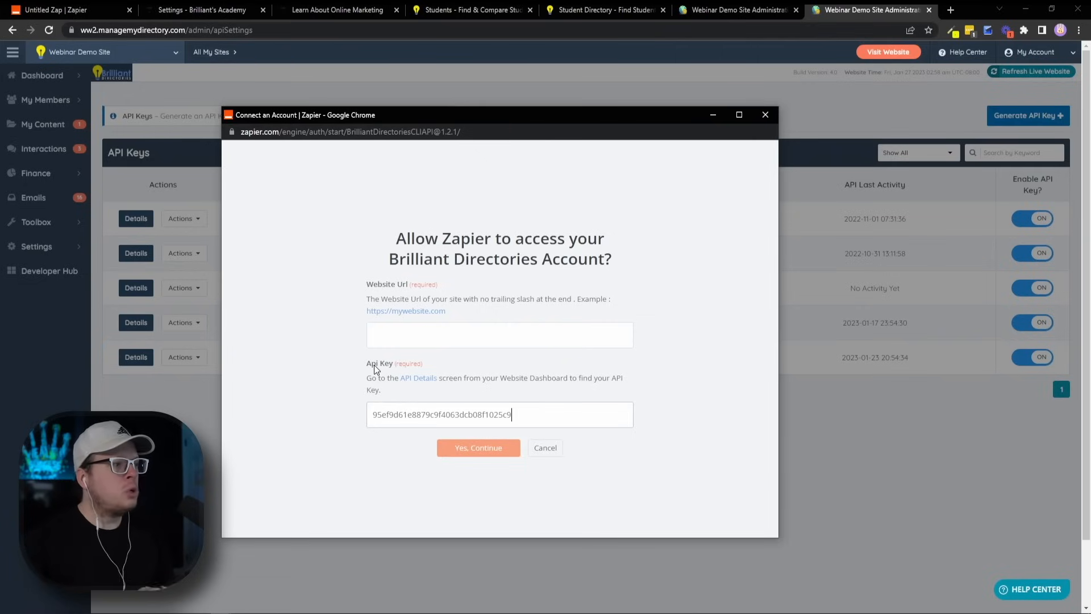
click(479, 448)
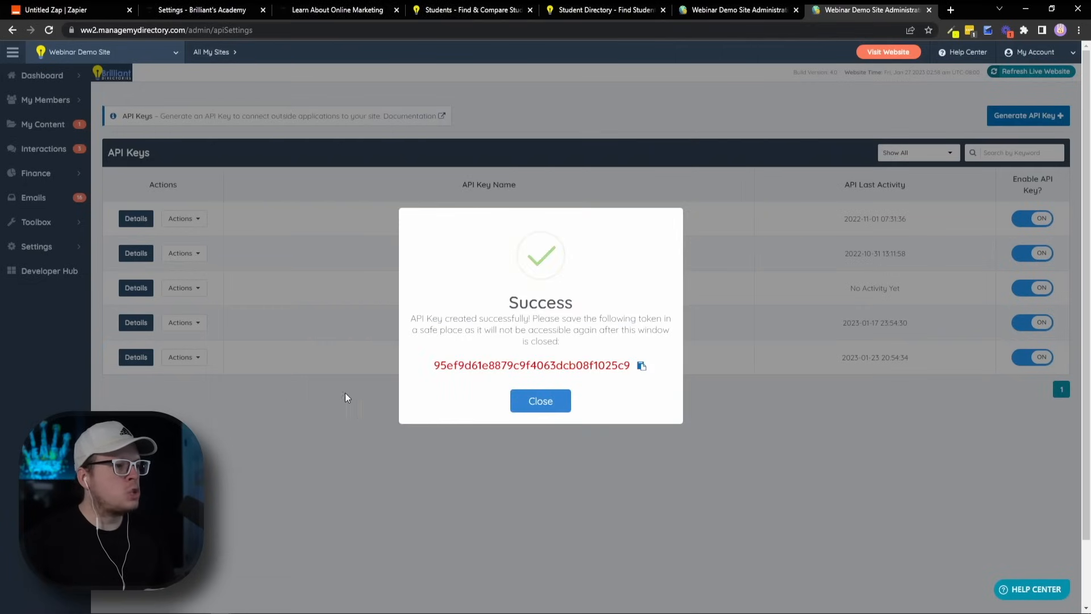
click(540, 401)
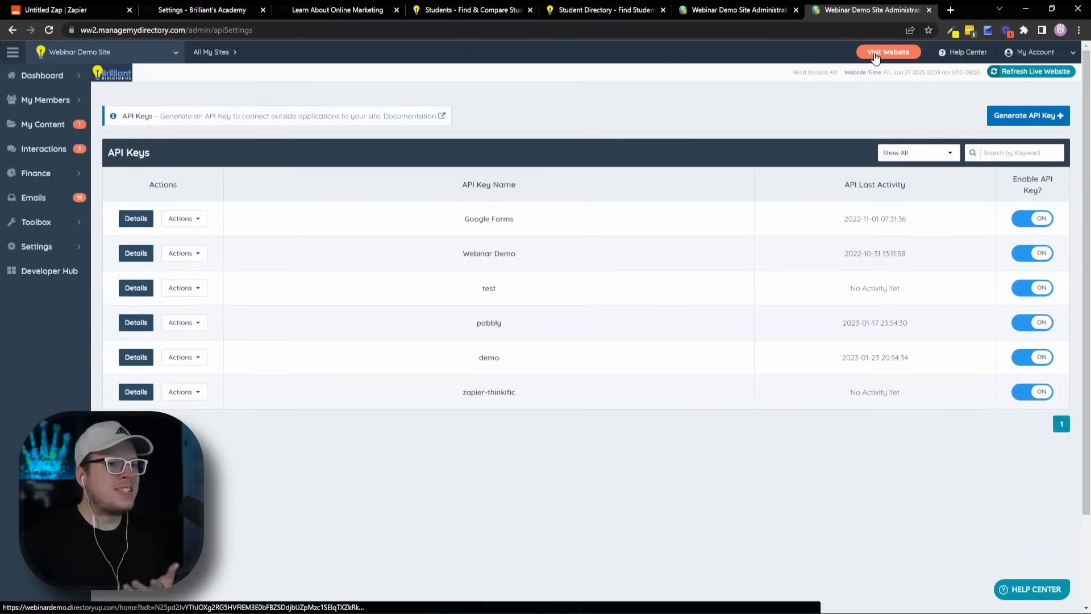
- Visit the live directory website and select its address in the browser bar to copy
click(888, 51)
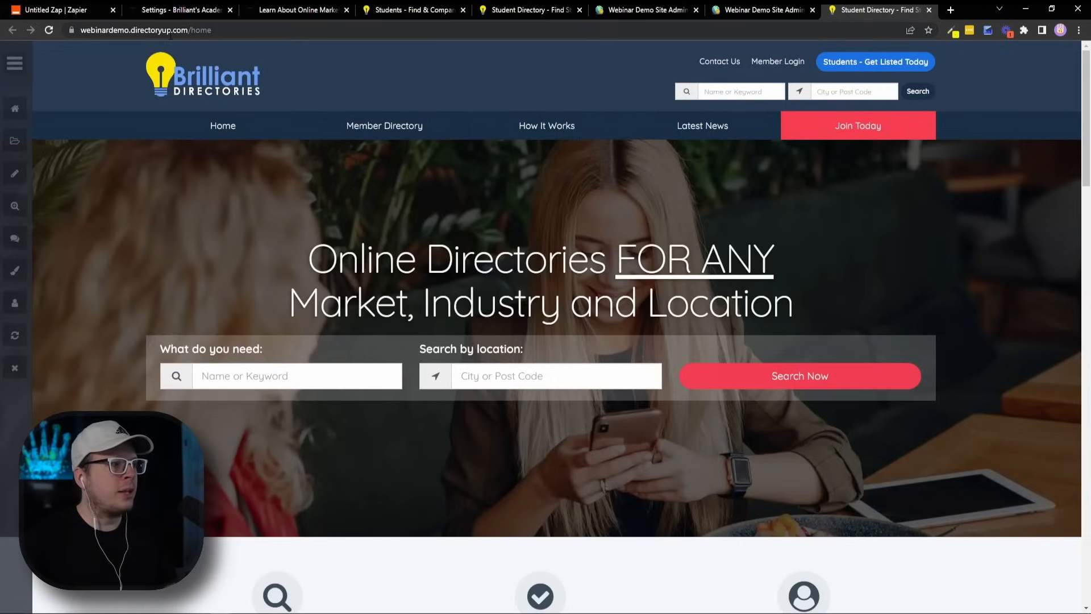
click(146, 30)
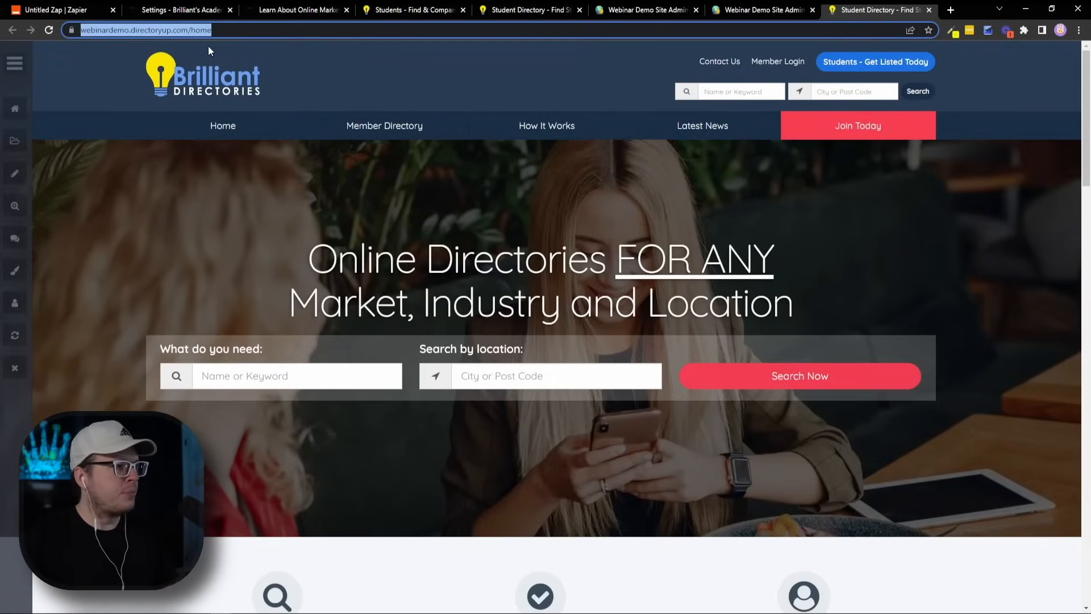
- Enter the webinardemo.directoryup.com URL without the trailing /home and confirm the account connection
click(55, 11)
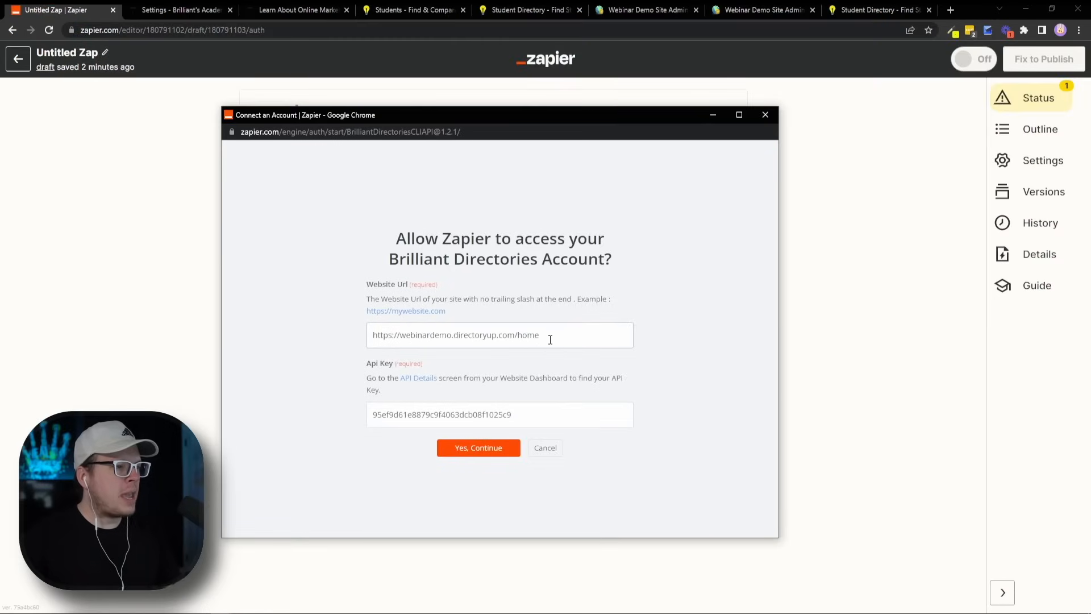
double_click(527, 334)
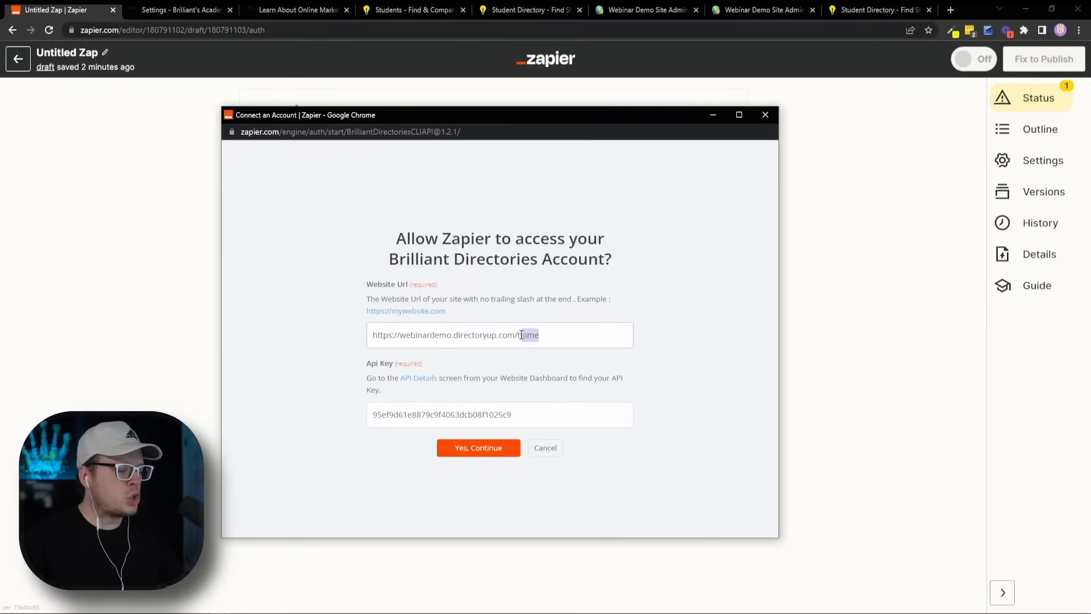
key(Backspace)
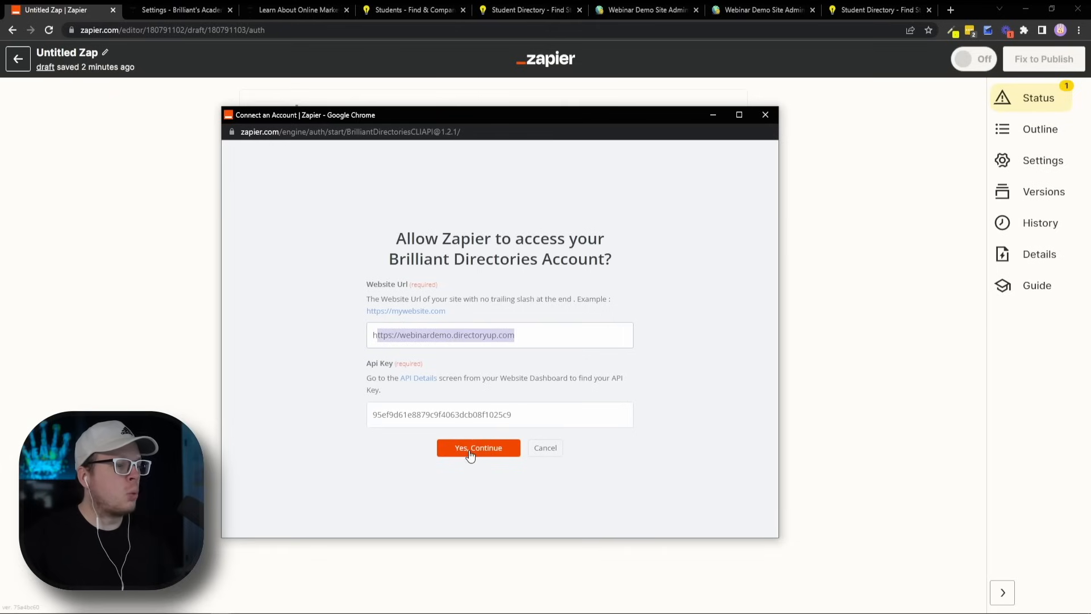
click(479, 448)
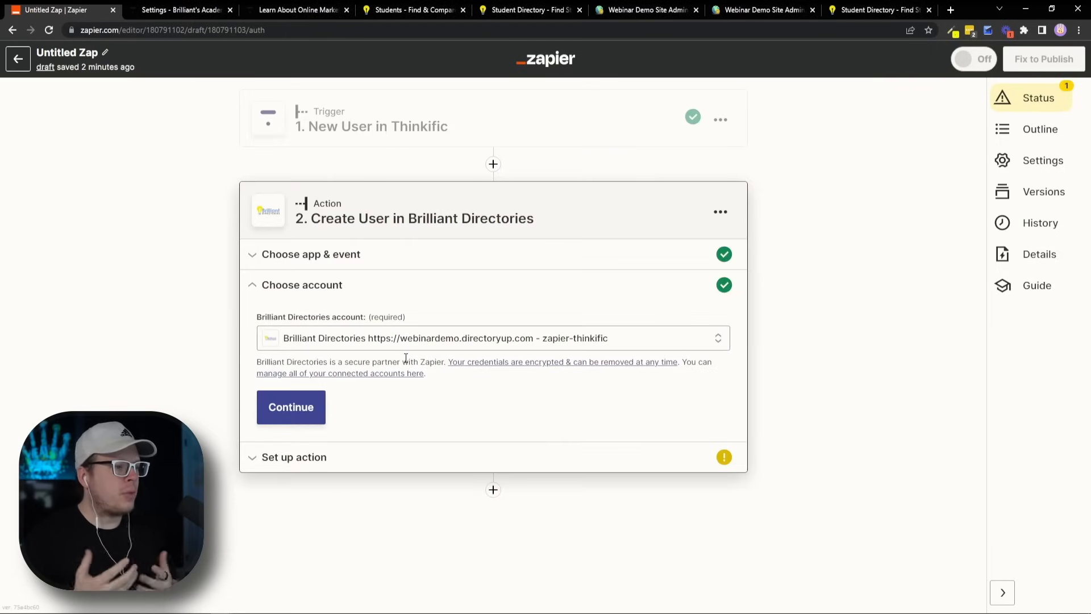
- Map the Create User email field to the Thinkific trigger's 1. Email value
click(290, 407)
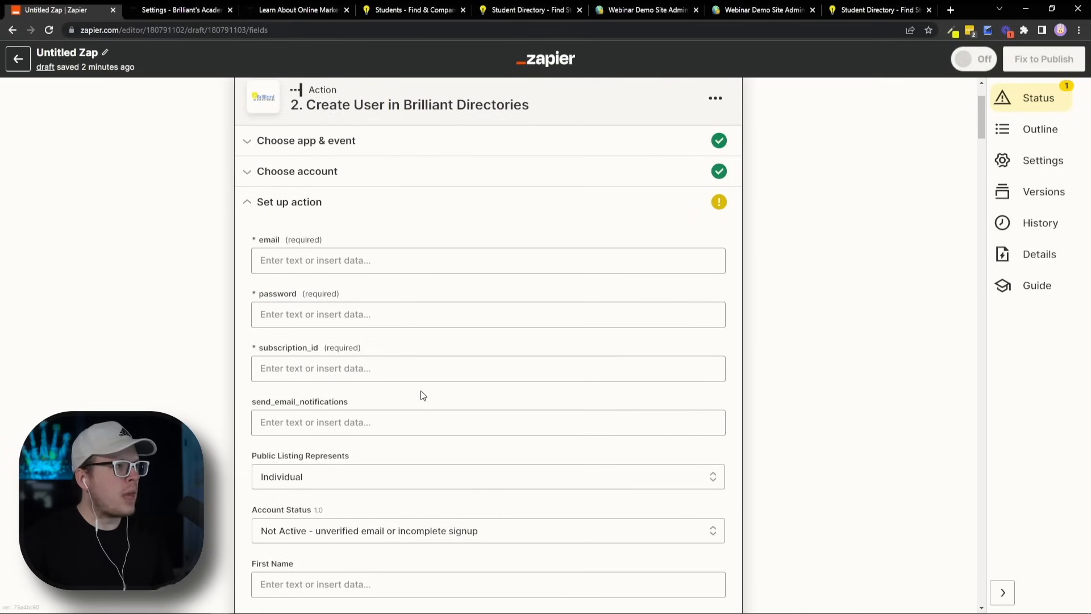
mouse_move(425, 390)
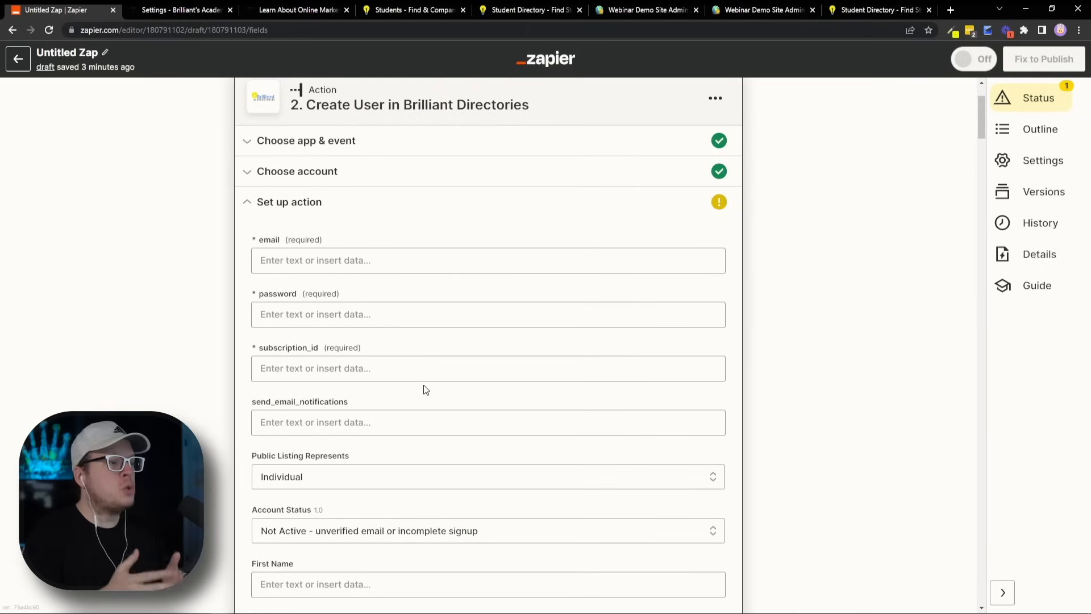
click(488, 369)
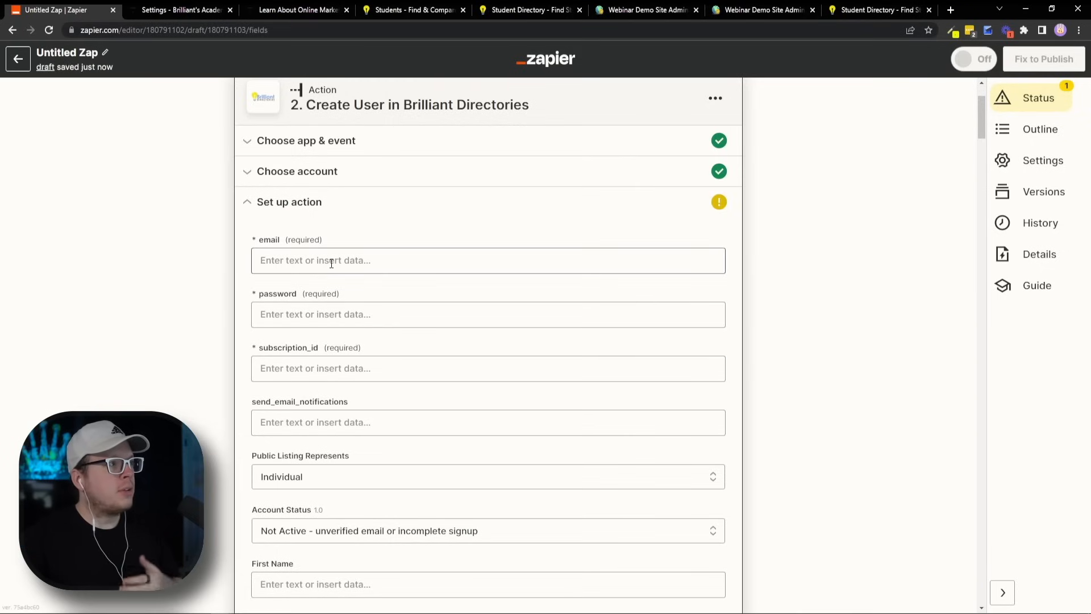
scroll(down, 3)
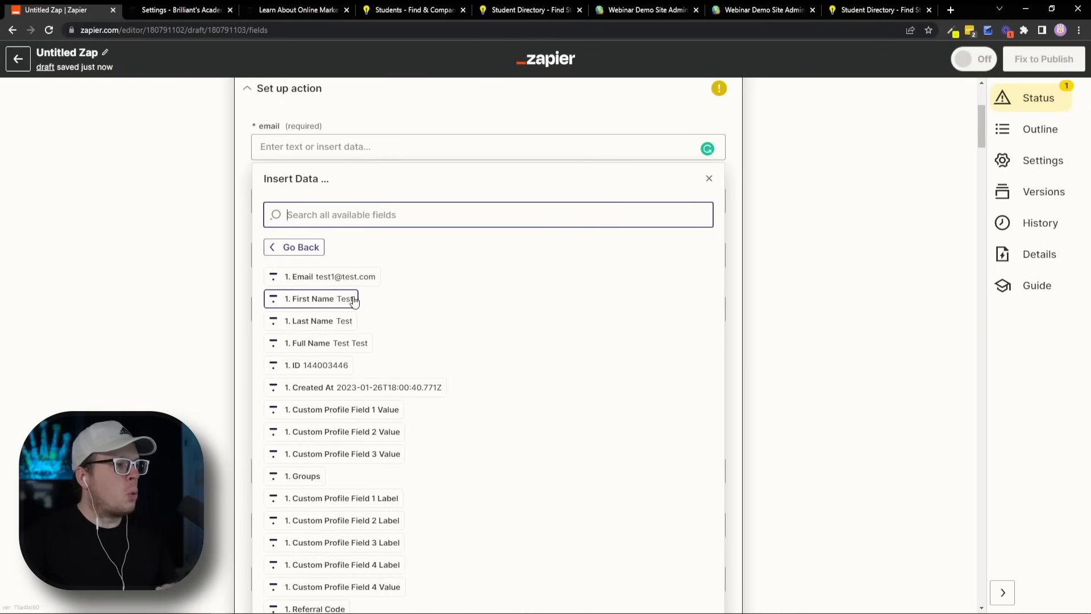
click(330, 276)
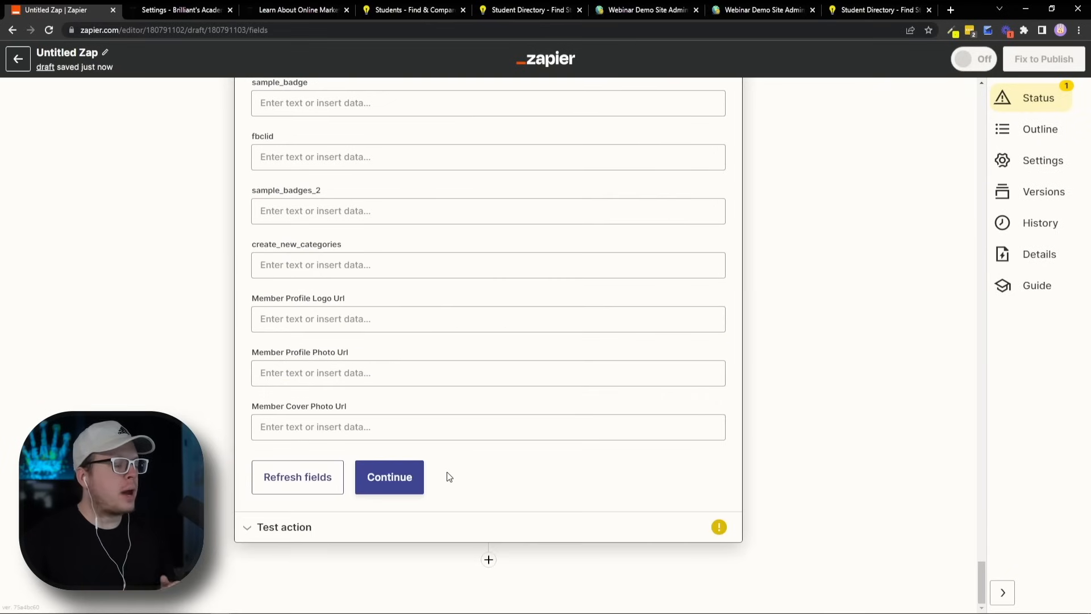
- Run a successful test creating a Brilliant Directories user, then publish the Zap
click(388, 477)
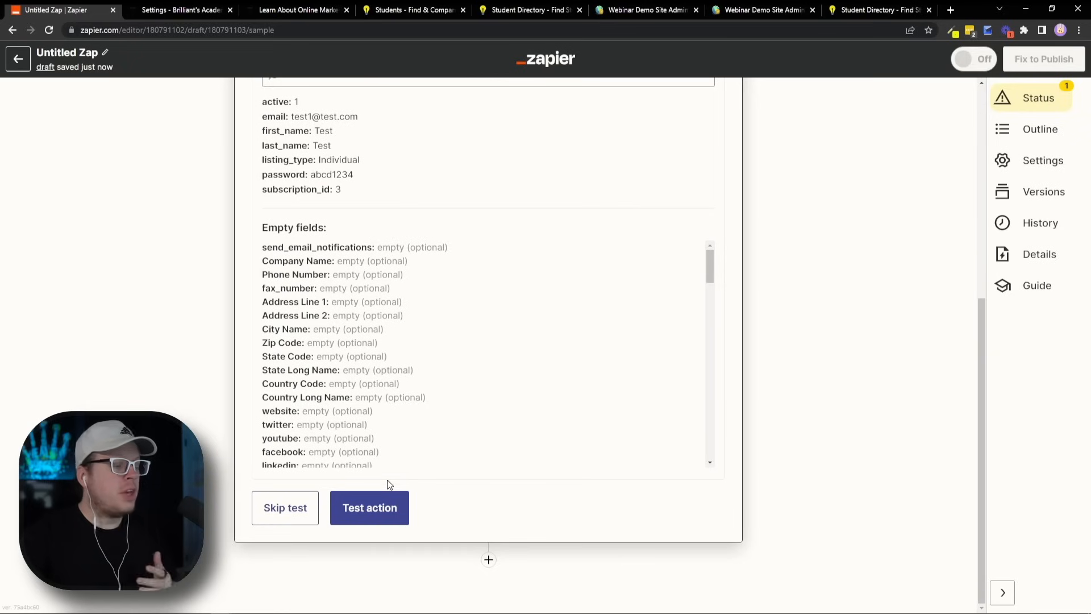
click(369, 507)
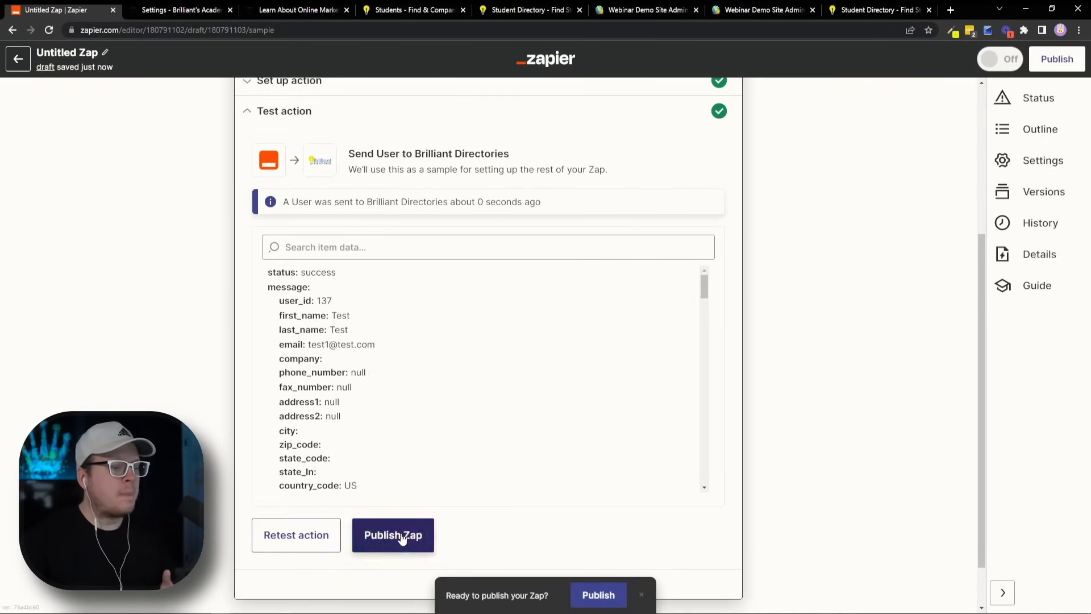
click(392, 534)
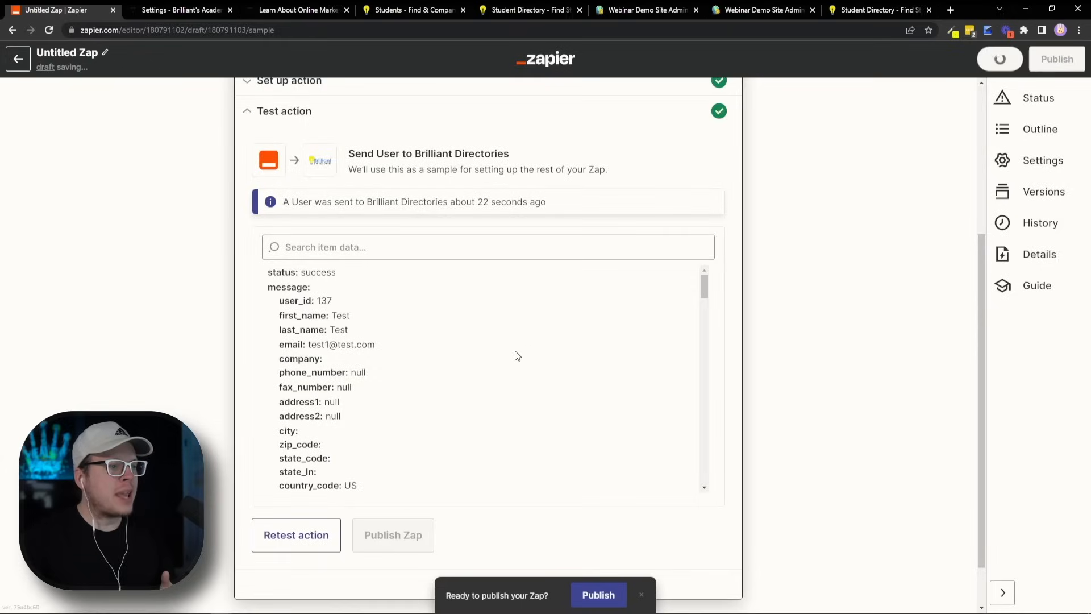
click(597, 595)
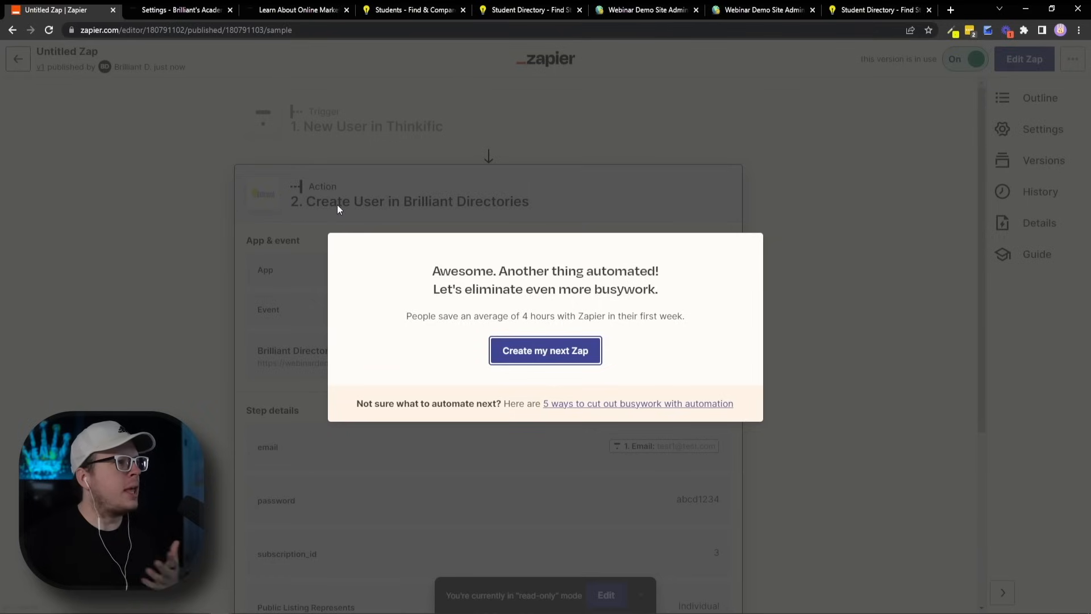
- Enroll test student John Snow in the free course and find him in the student directory
click(295, 10)
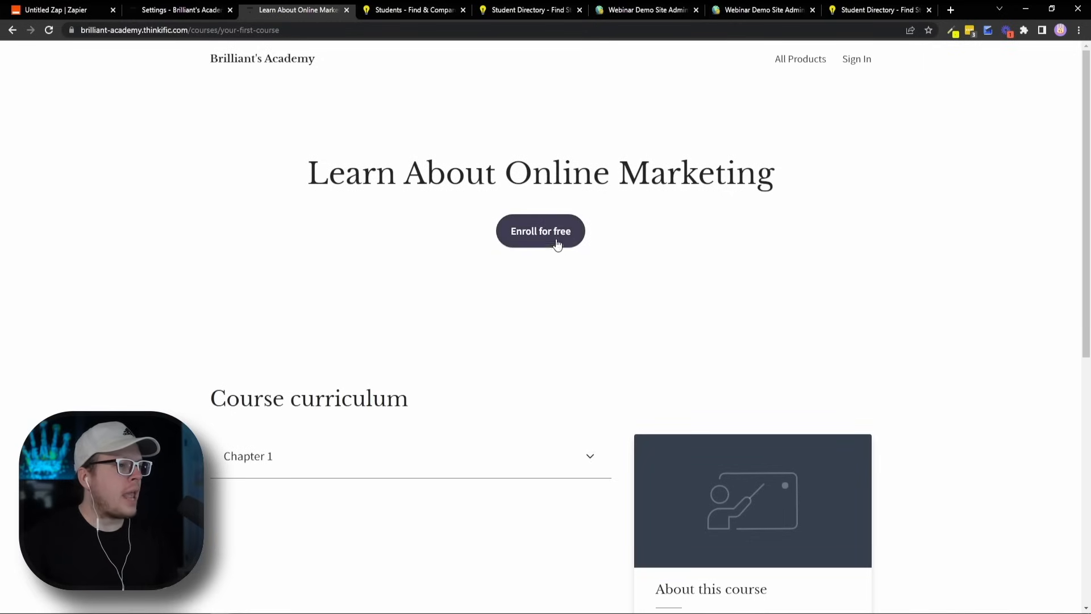
click(541, 231)
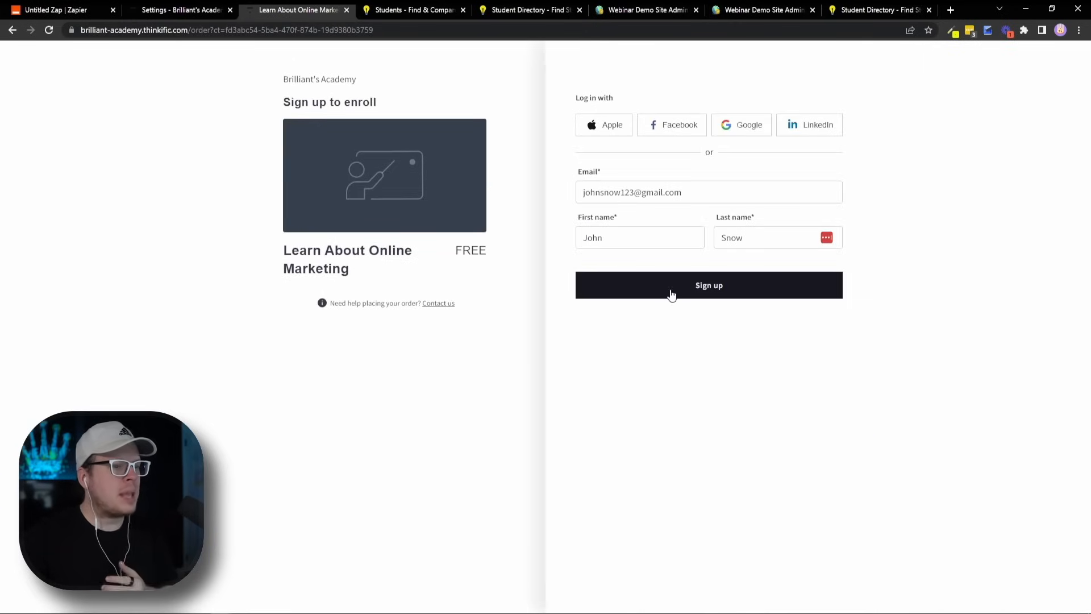
click(708, 284)
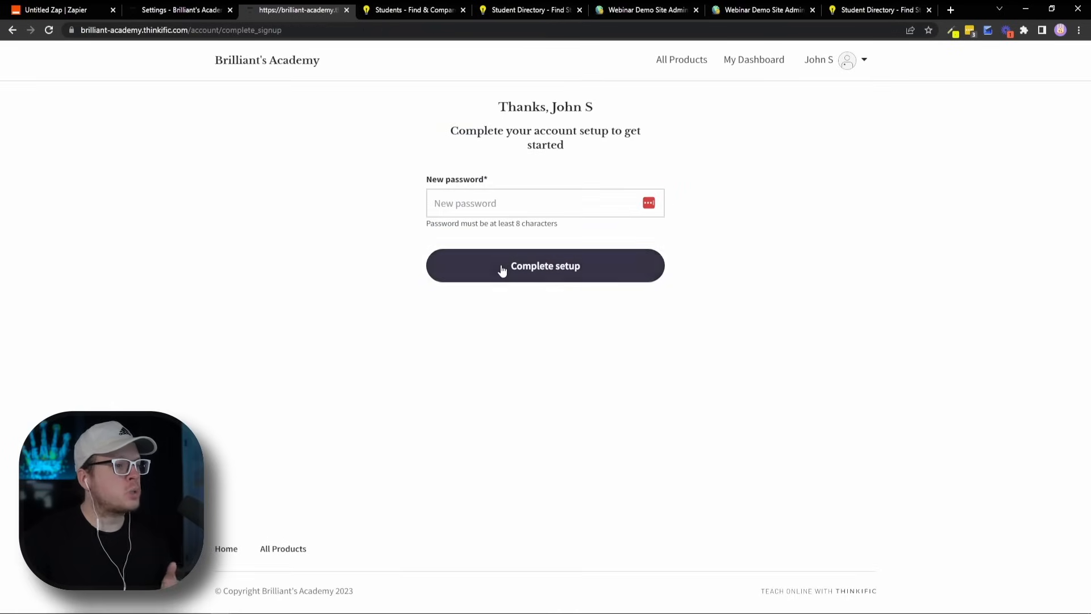
click(544, 265)
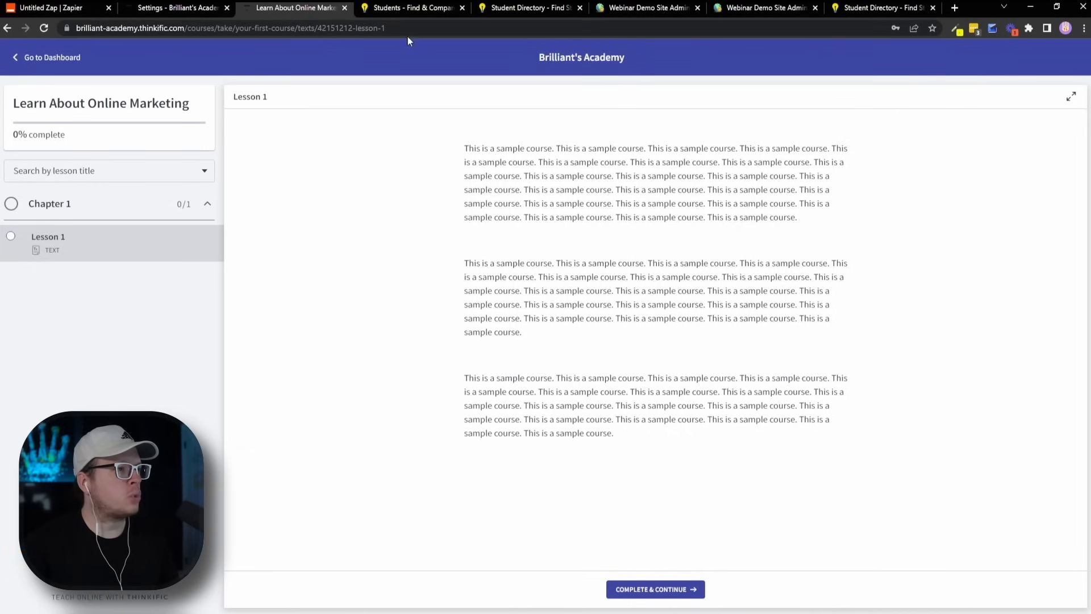
click(410, 8)
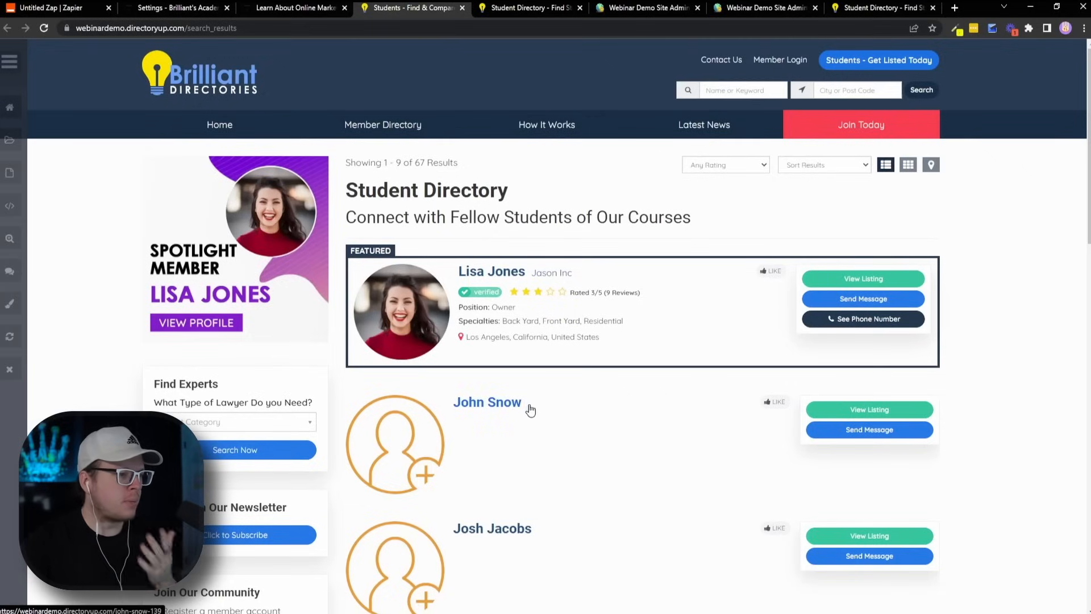
mouse_move(532, 410)
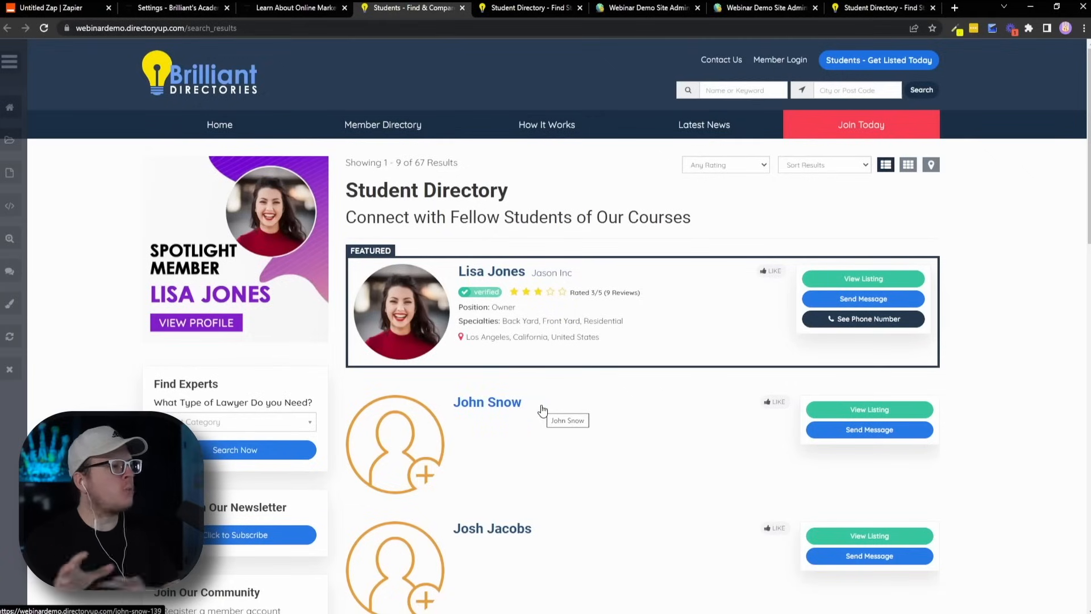